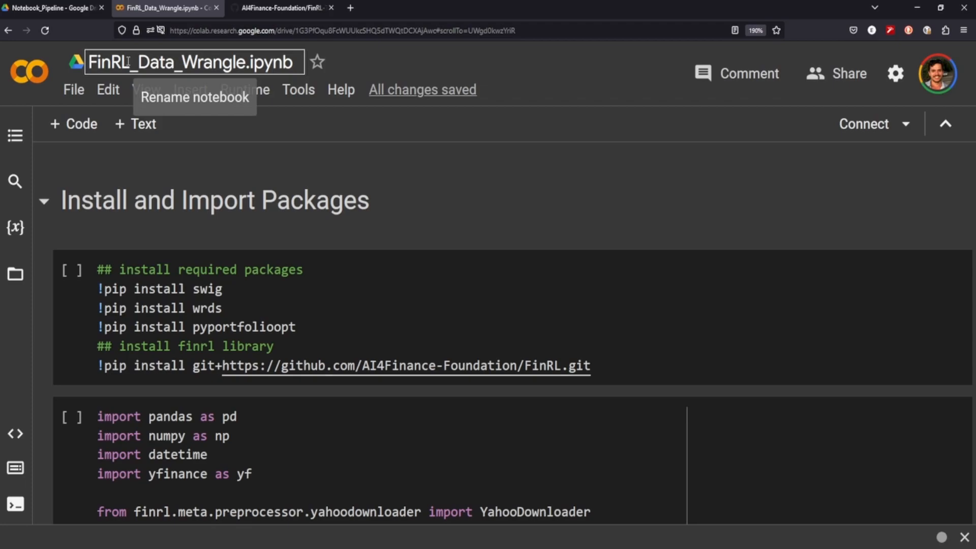
- Switch to the AI4Finance-Foundation/FinRL-Tutorials GitHub repository tab
click(284, 8)
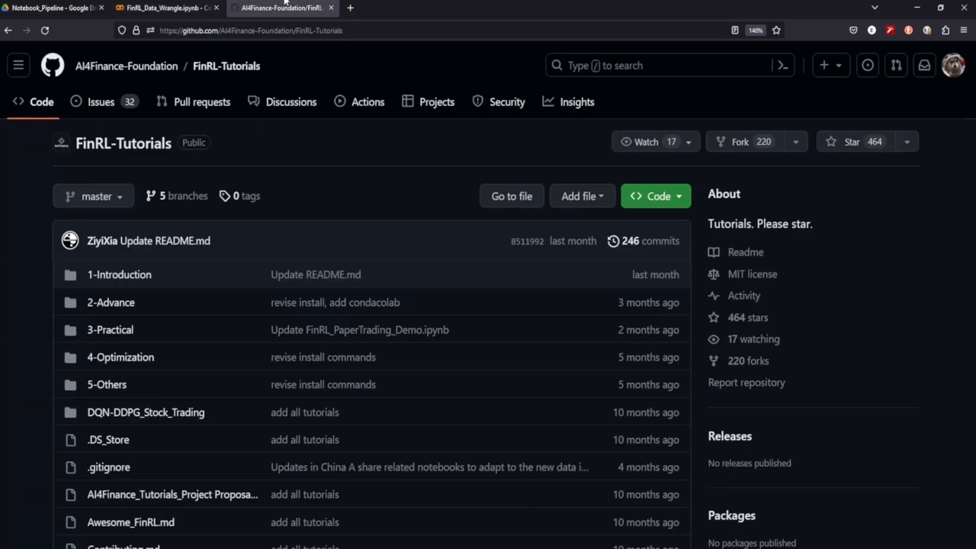
mouse_move(369, 67)
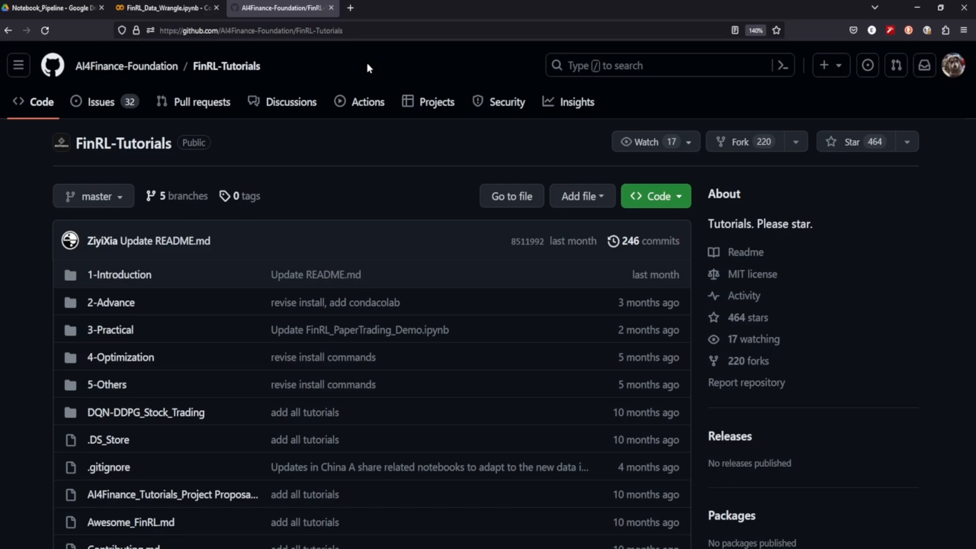
mouse_move(417, 131)
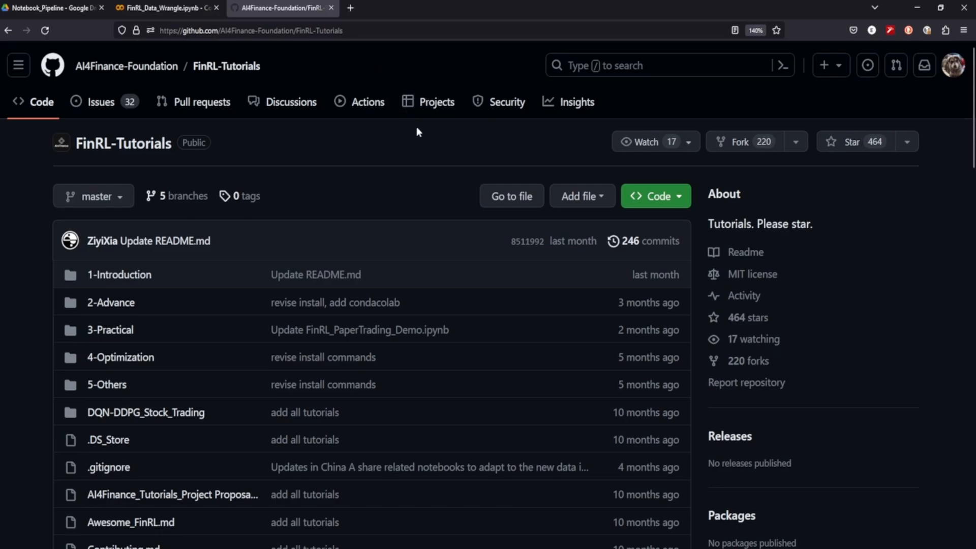
mouse_move(417, 248)
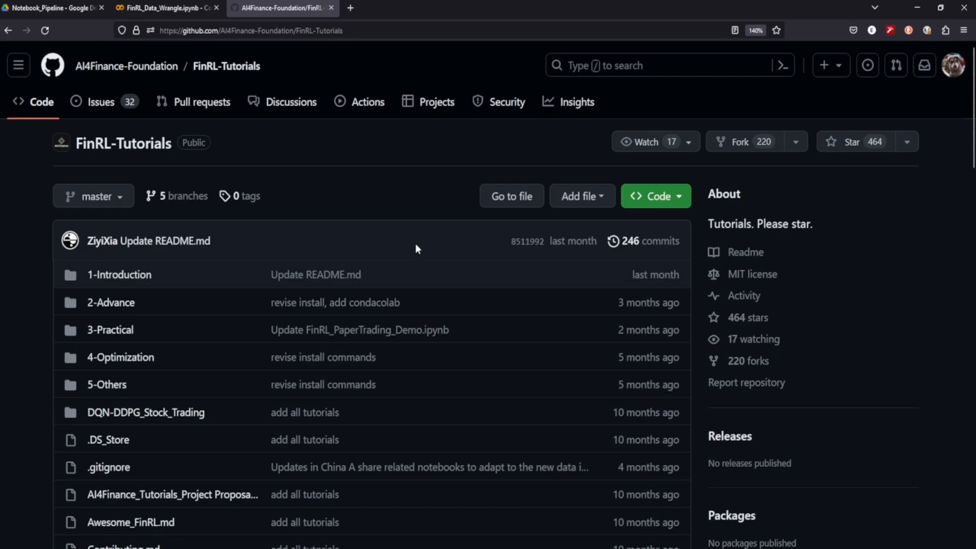
scroll(down, 3)
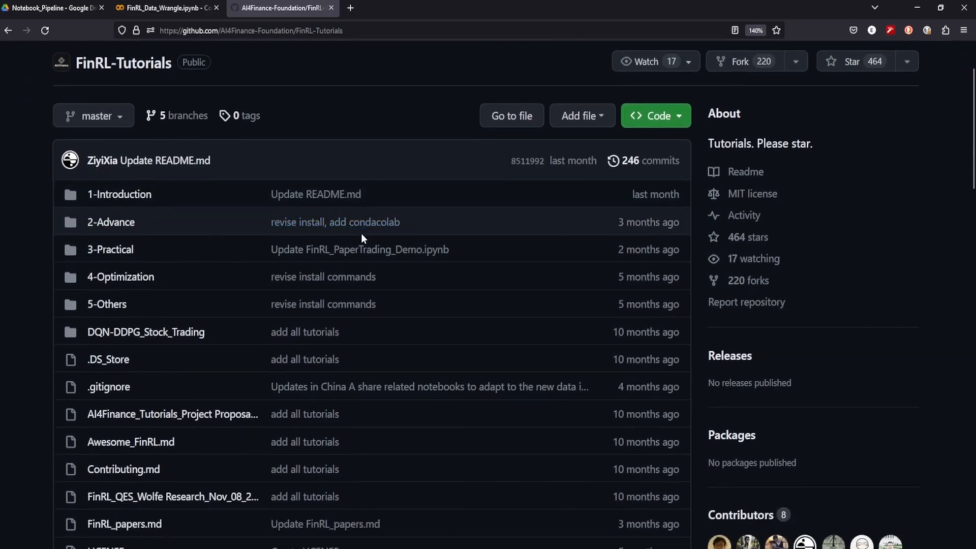
scroll(down, 3)
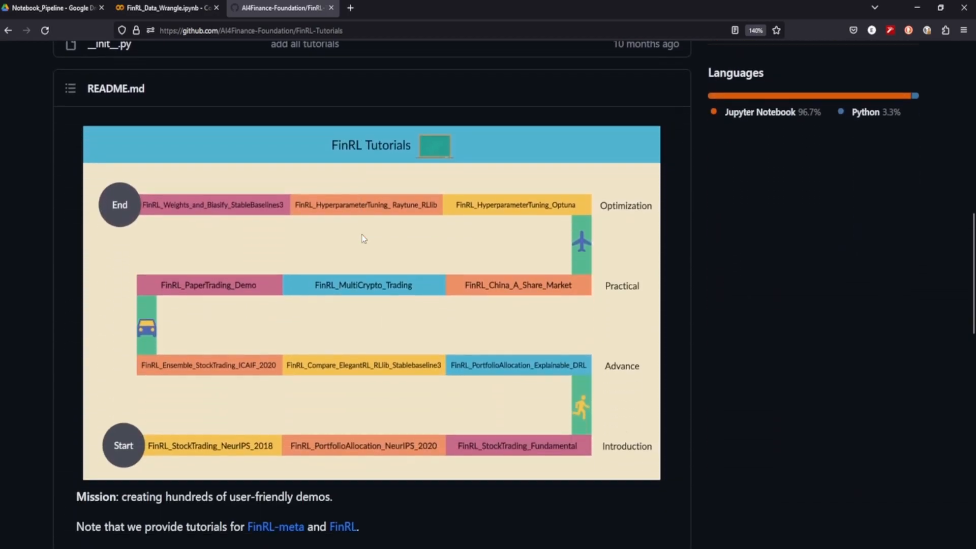
scroll(up, 3)
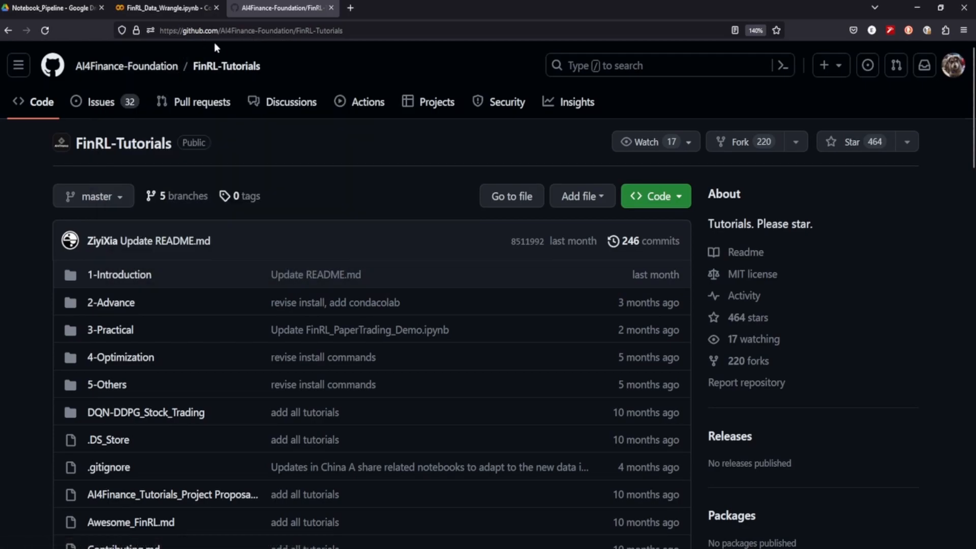
mouse_move(212, 380)
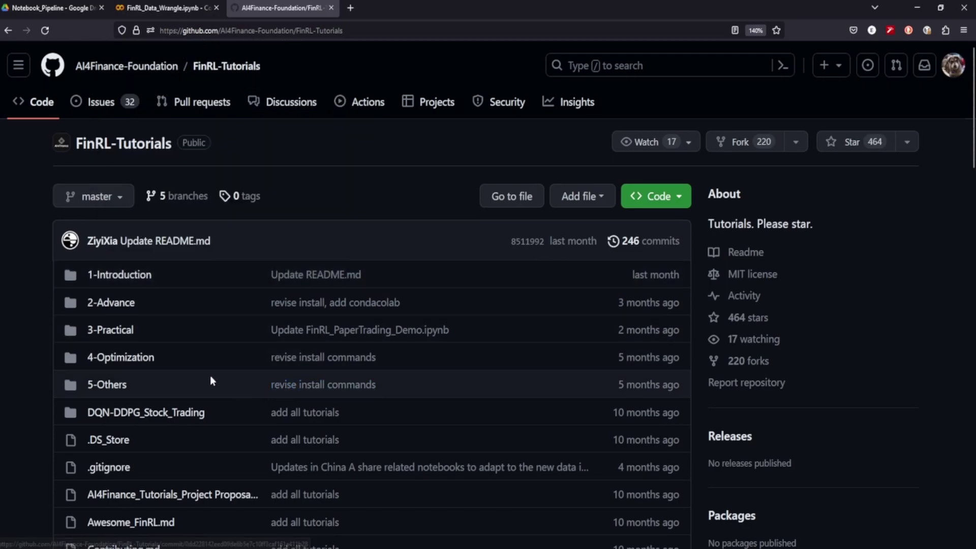
scroll(down, 3)
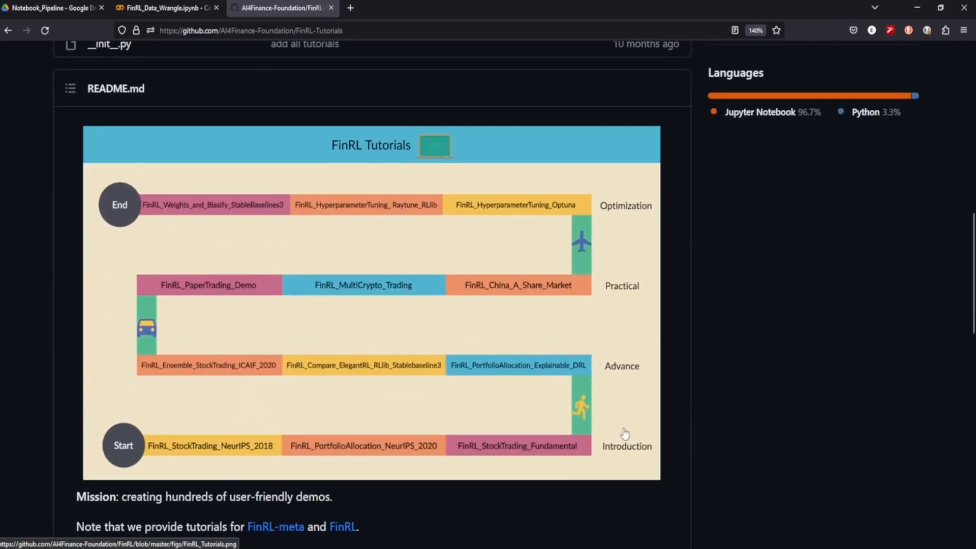
mouse_move(256, 237)
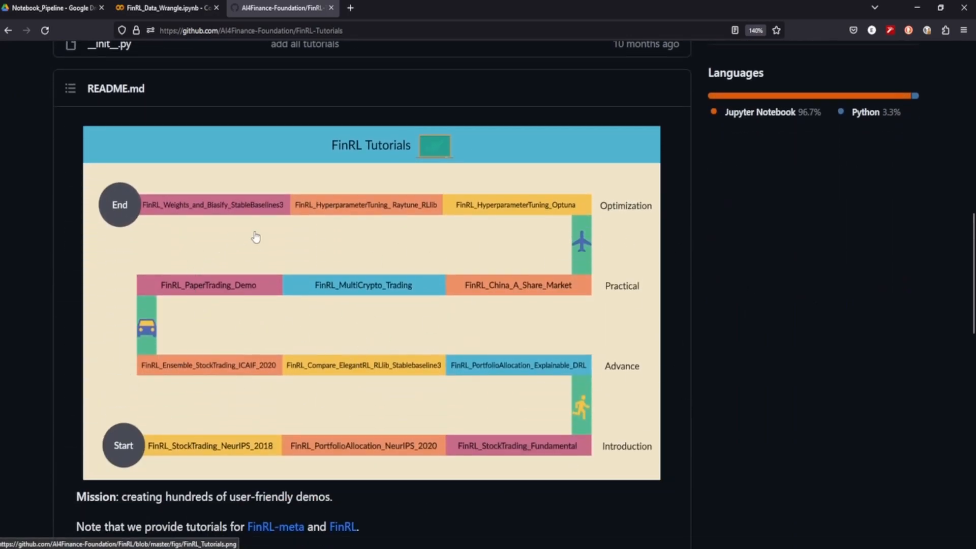
click(152, 8)
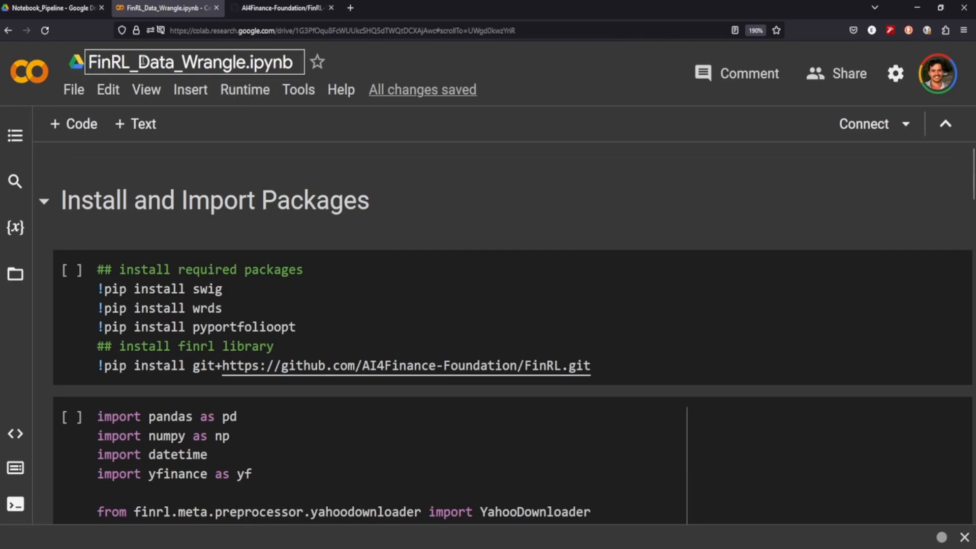
click(286, 8)
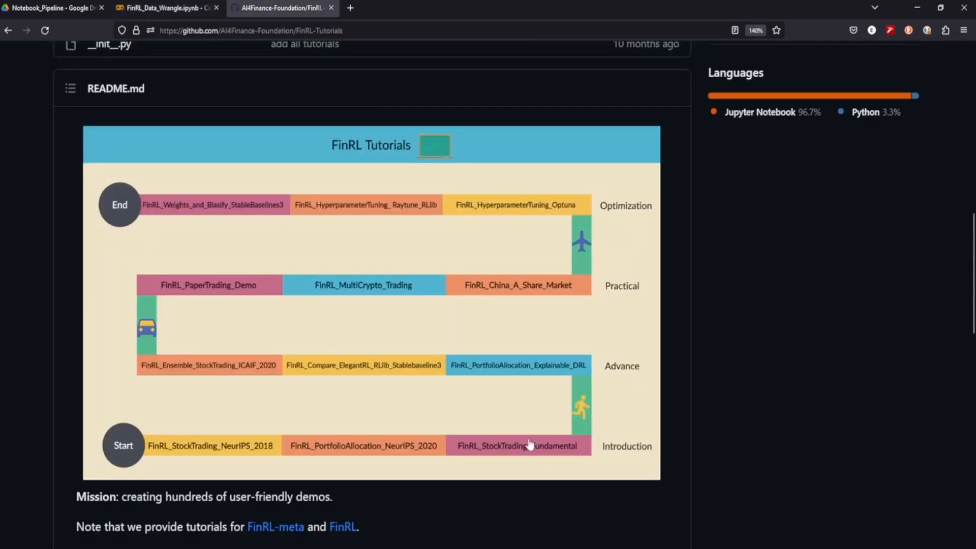
scroll(down, 3)
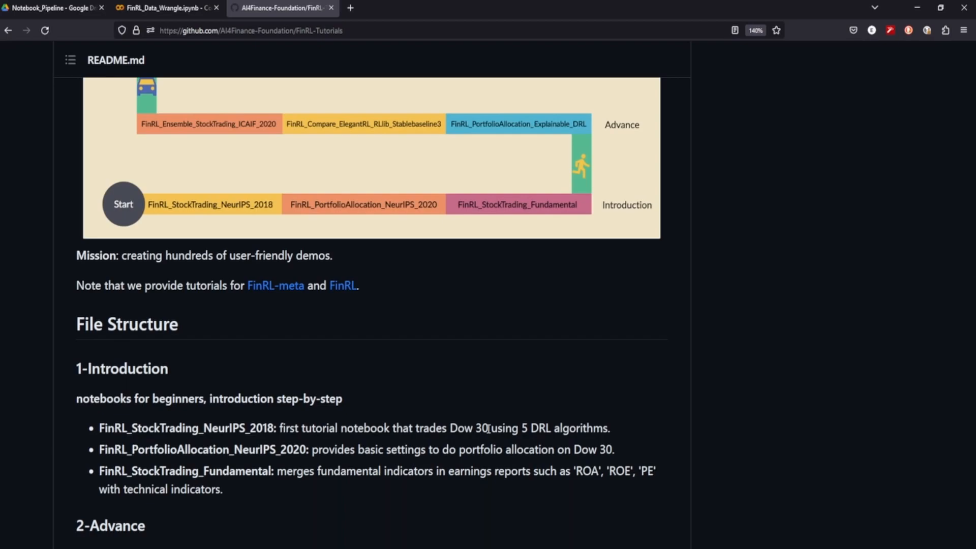
scroll(up, 3)
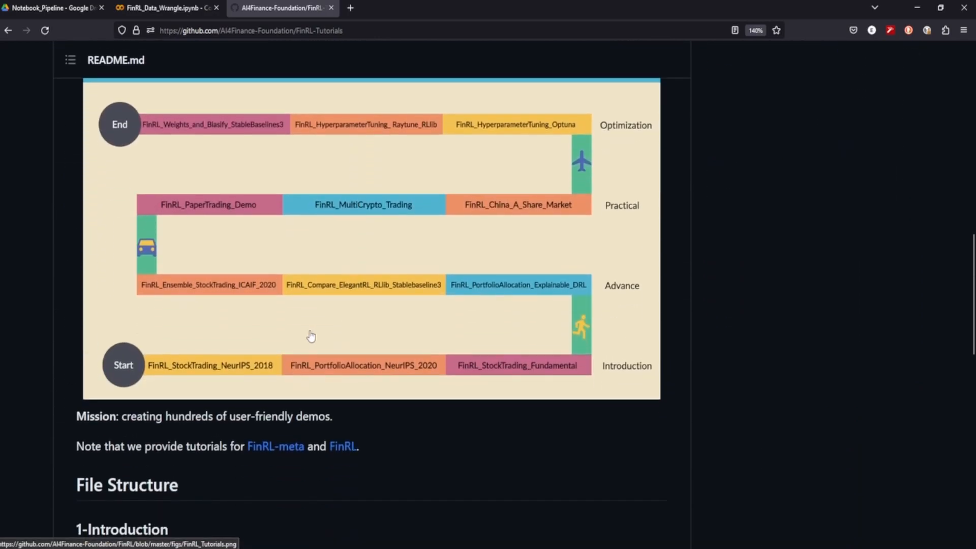
mouse_move(195, 366)
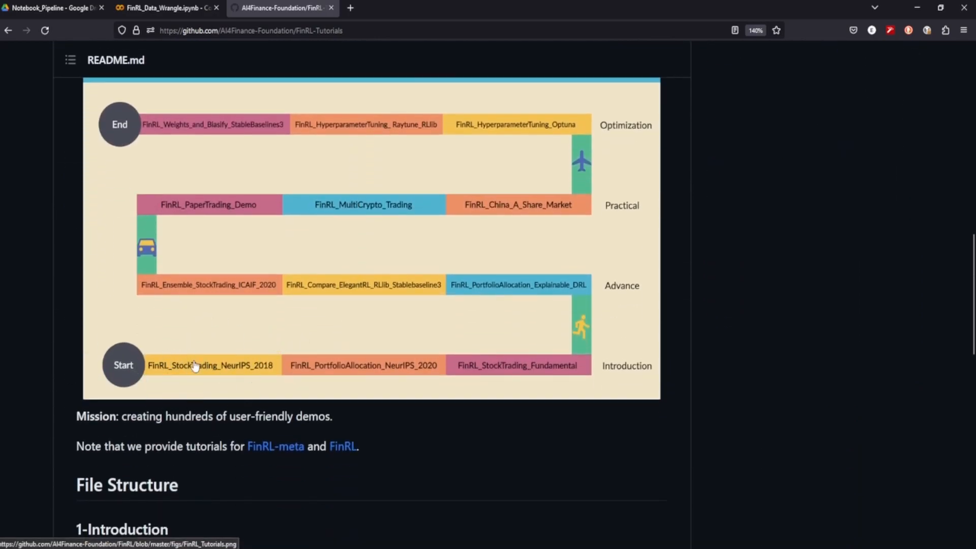
- Back in the FinRL_Data_Wrangle notebook, run the pip install cell so the runtime connects and swig downloads
click(159, 9)
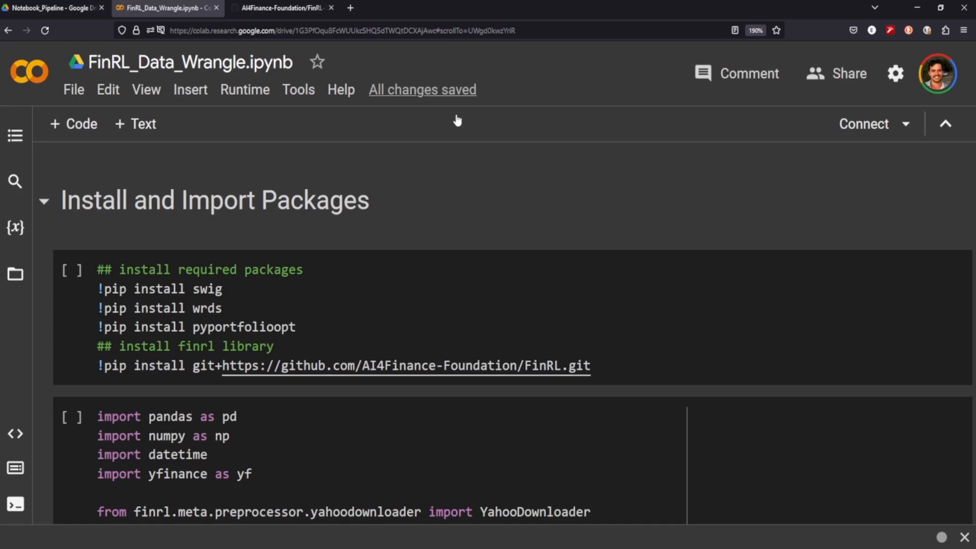
click(187, 63)
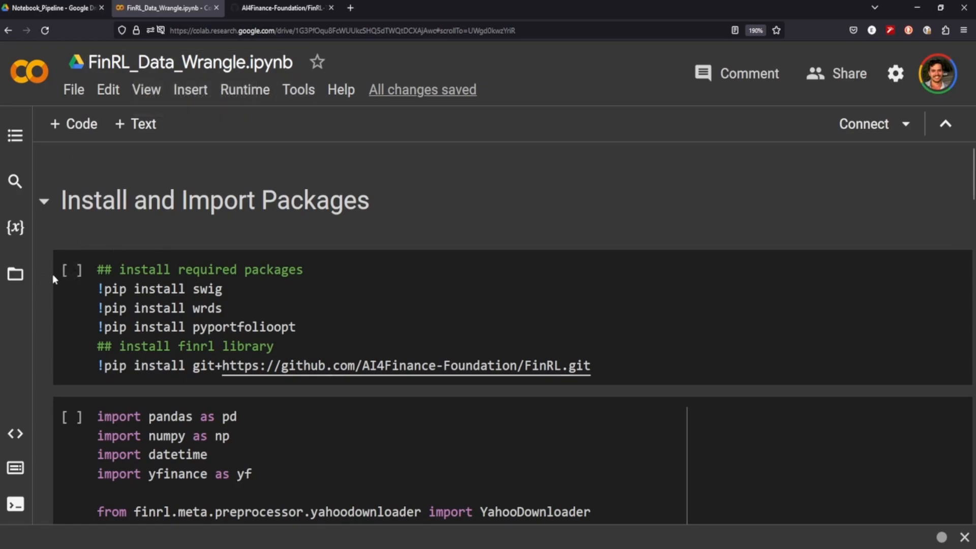
click(71, 269)
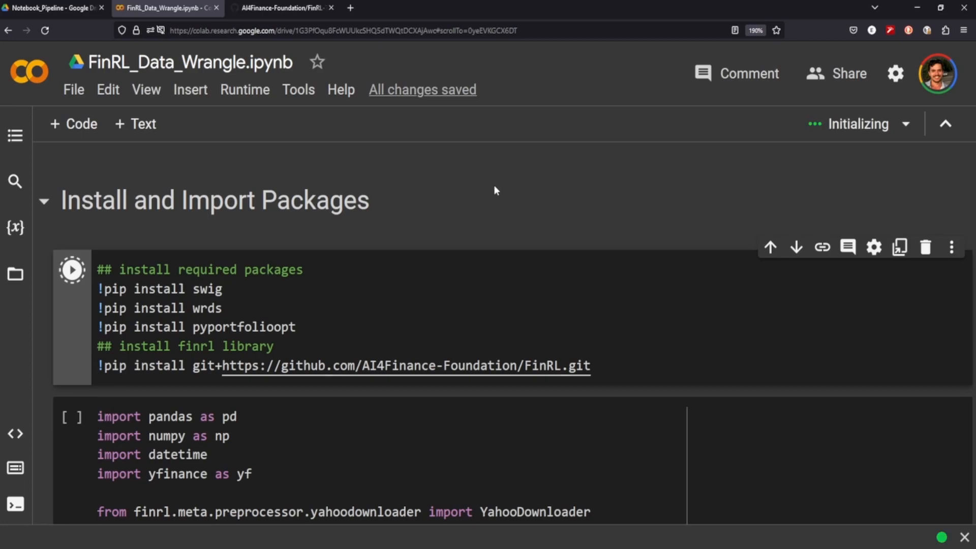
click(71, 270)
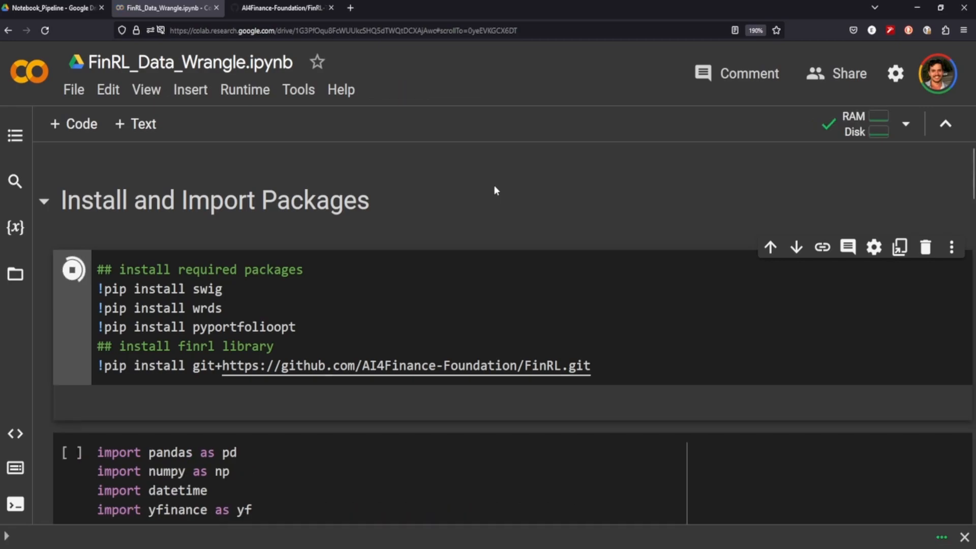
click(73, 270)
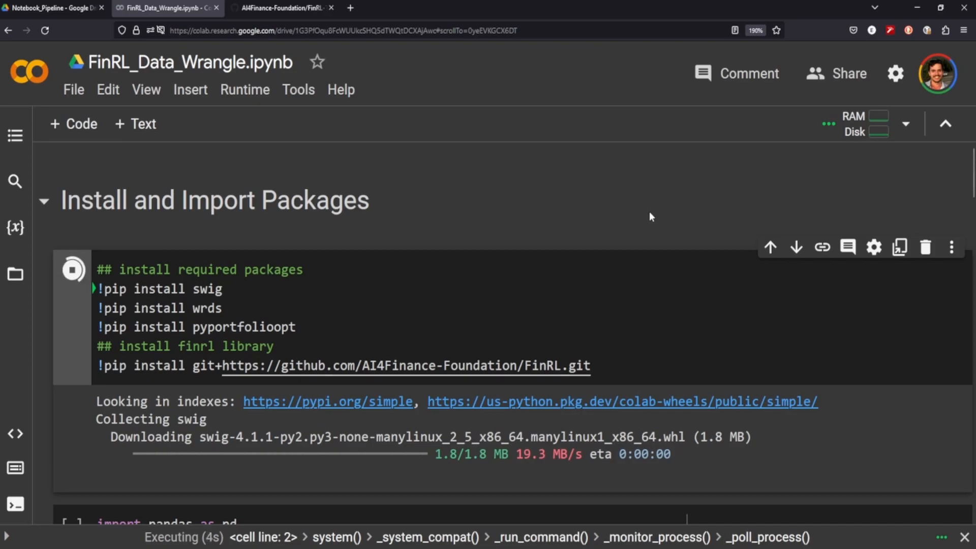
mouse_move(649, 220)
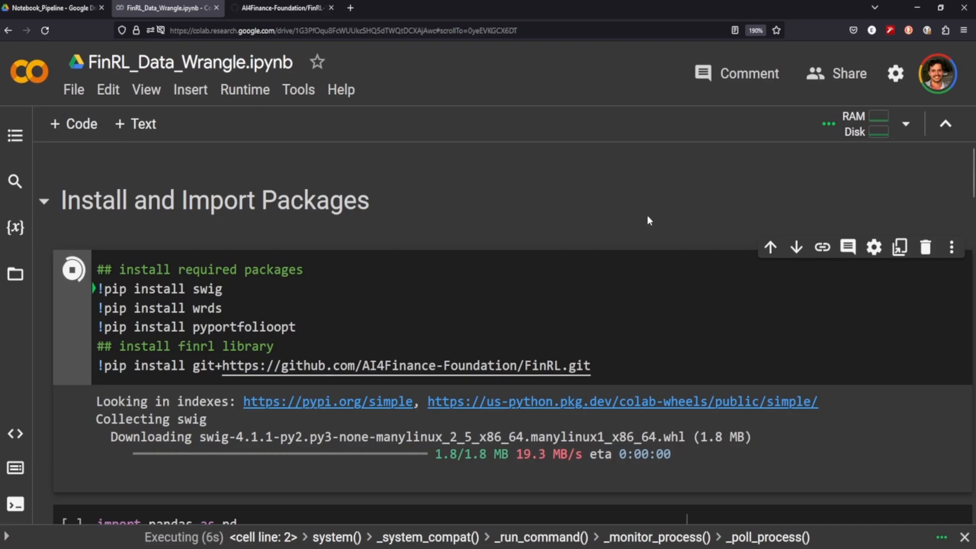
mouse_move(656, 232)
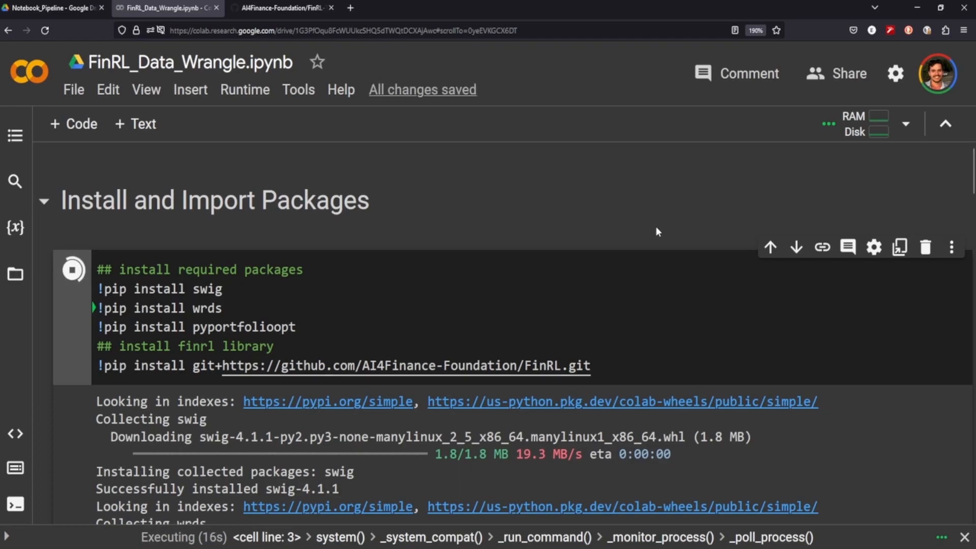
mouse_move(652, 232)
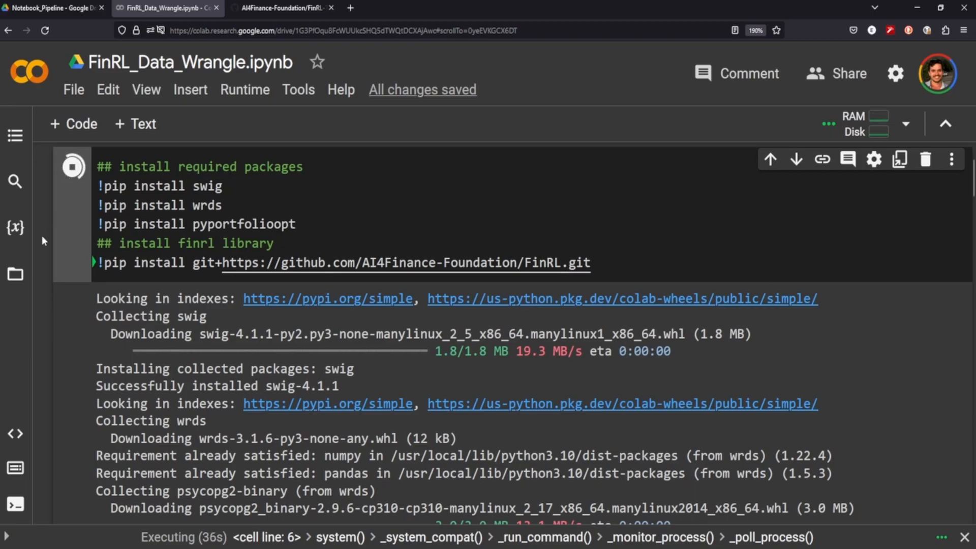
- Scroll through the install output while swig, wrds, pyportfolioopt and FinRL dependencies finish installing
scroll(down, 3)
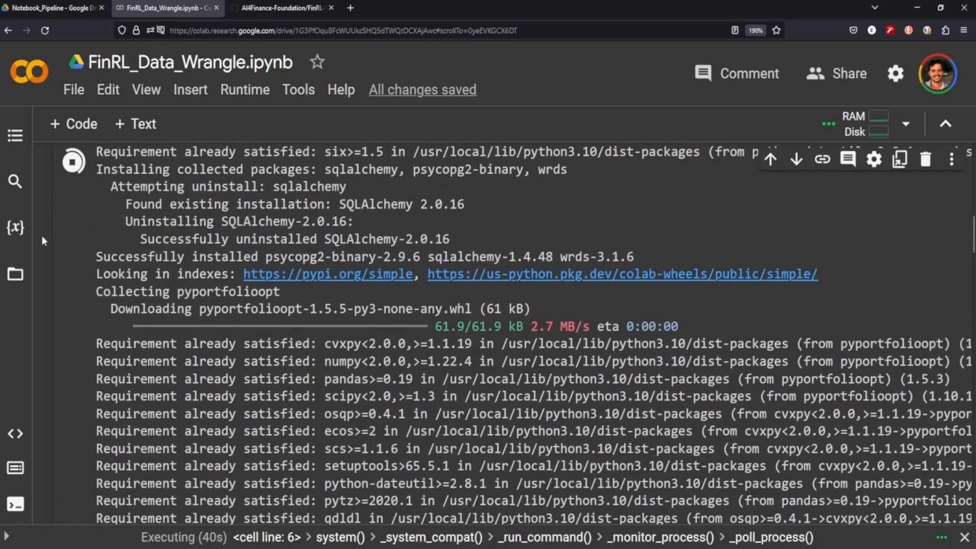
scroll(down, 3)
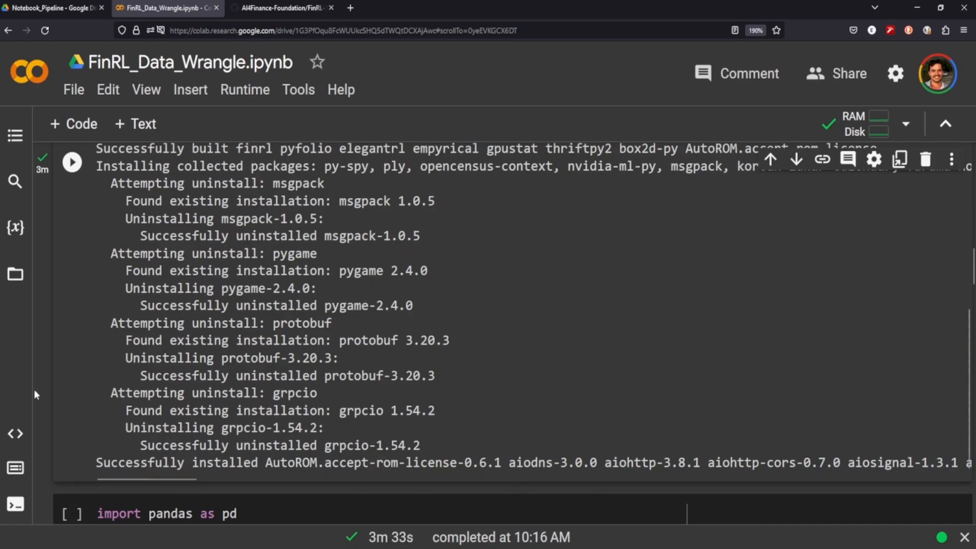
scroll(down, 3)
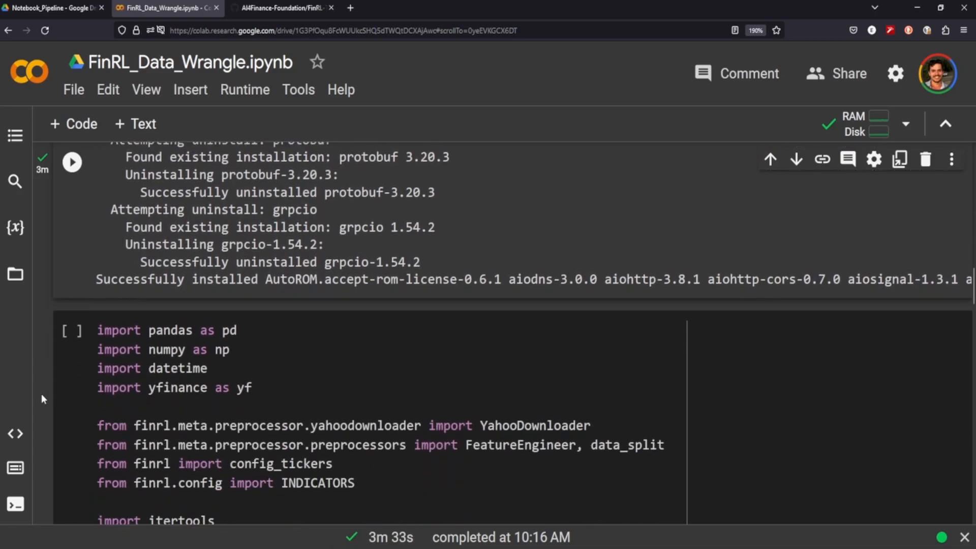
scroll(down, 3)
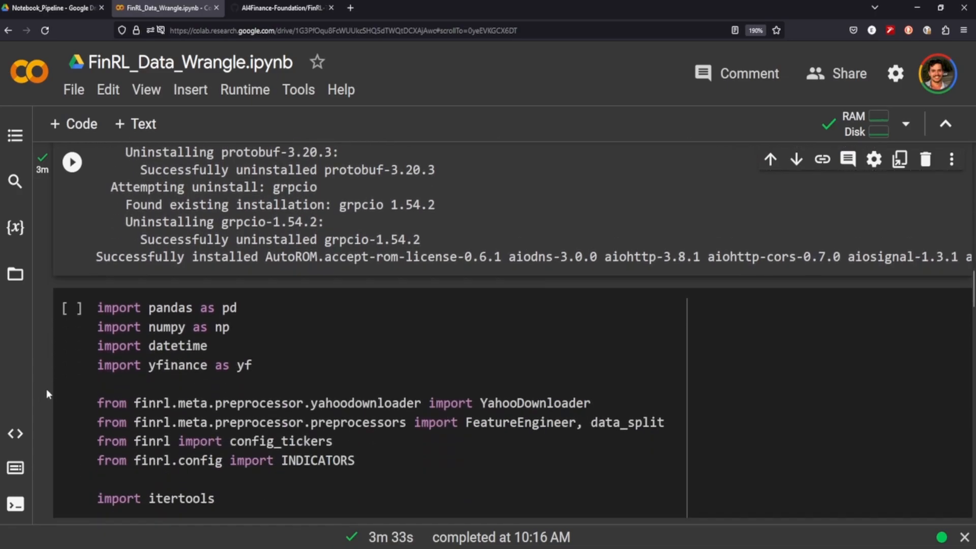
scroll(down, 3)
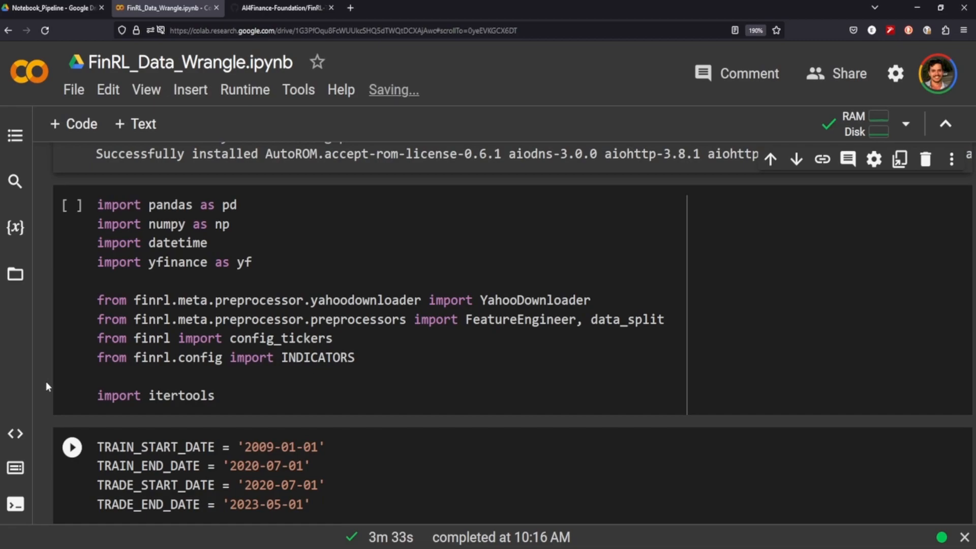
click(278, 264)
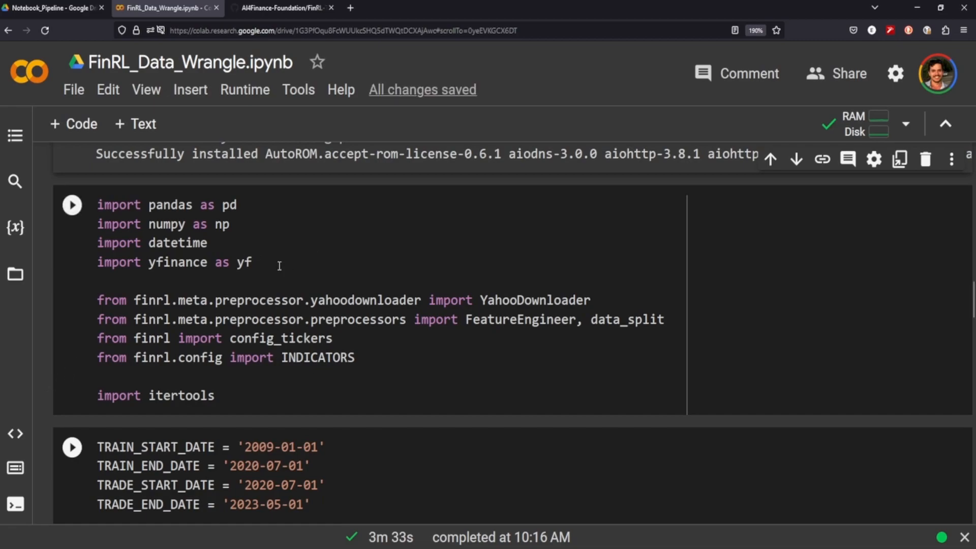
drag(98, 204, 252, 262)
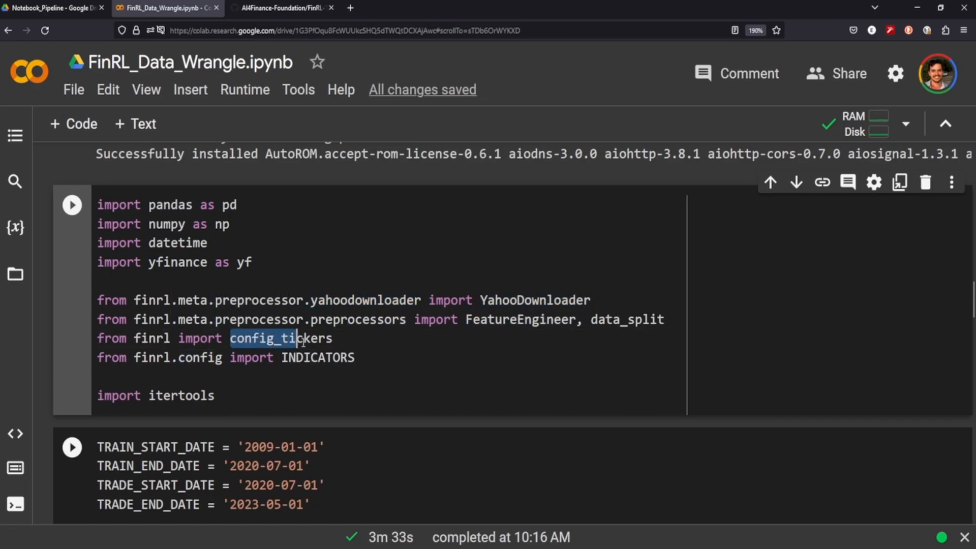
drag(301, 338, 354, 356)
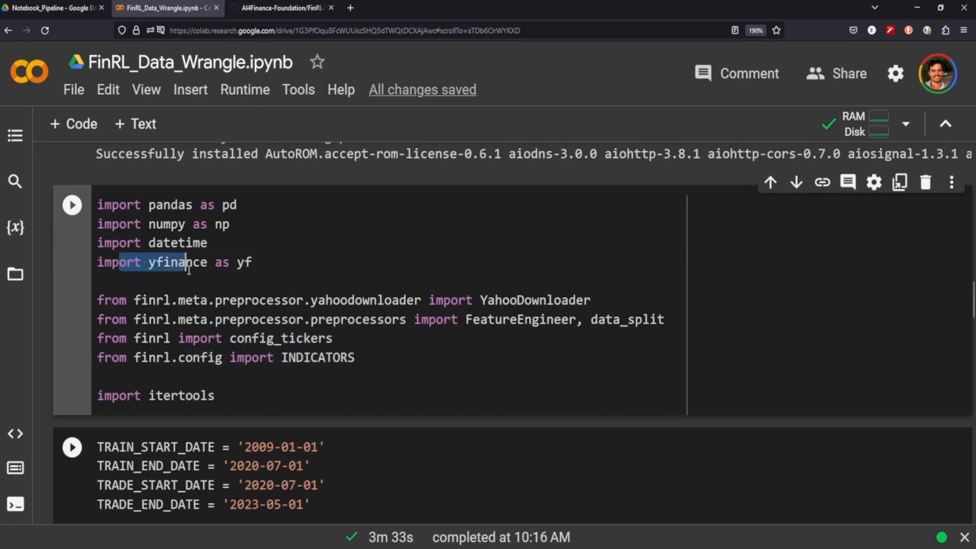
mouse_move(431, 358)
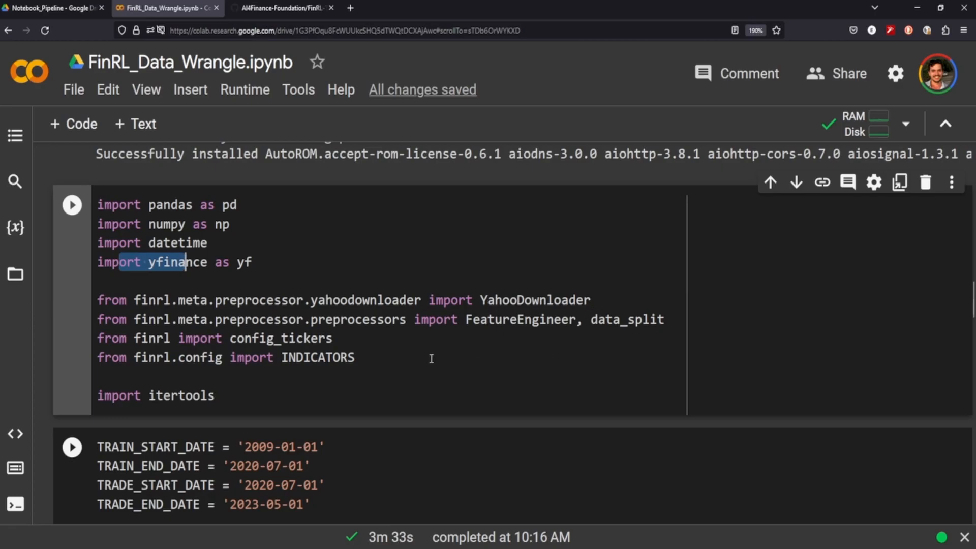
mouse_move(493, 331)
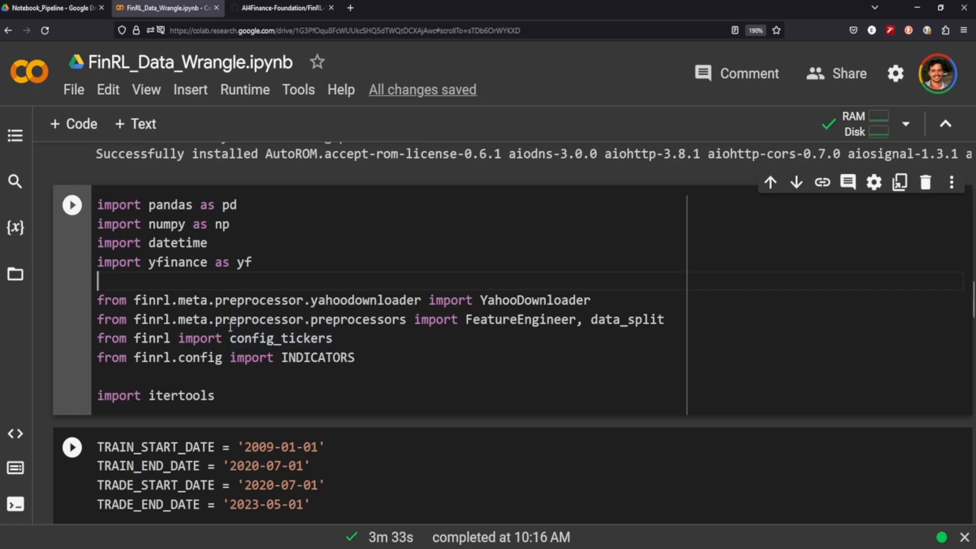
drag(170, 319, 502, 319)
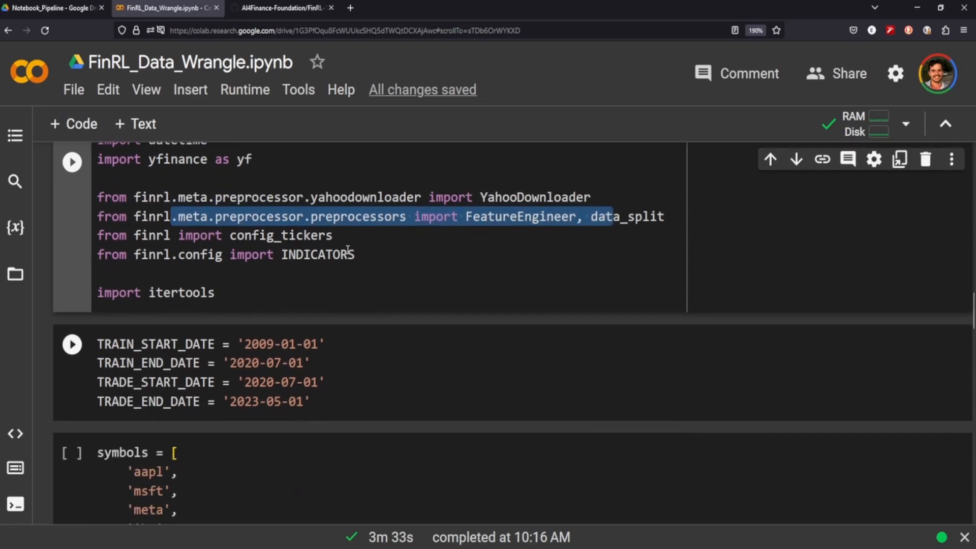
- Review the TRAIN_START_DATE constants and run the symbols cell listing eleven tickers from aapl to gs
scroll(down, 3)
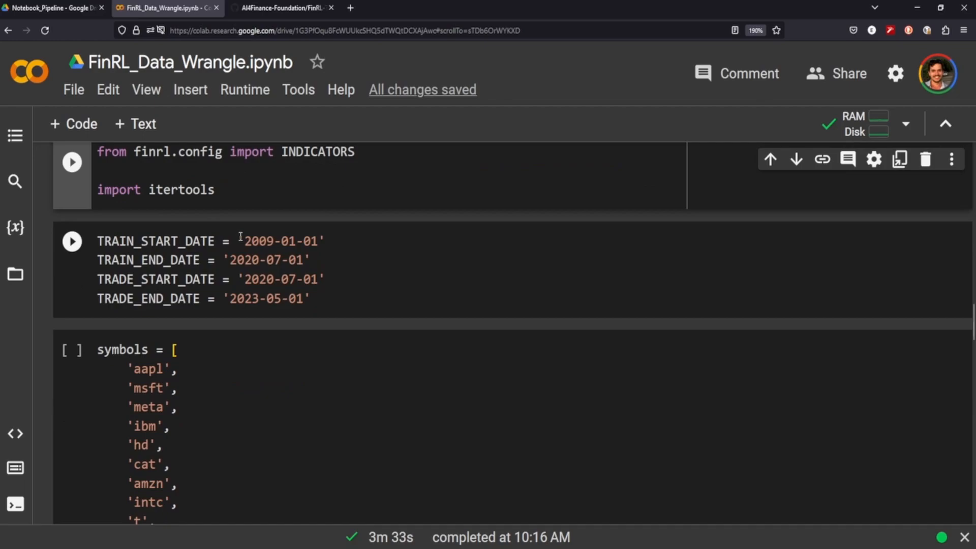
drag(242, 242, 307, 299)
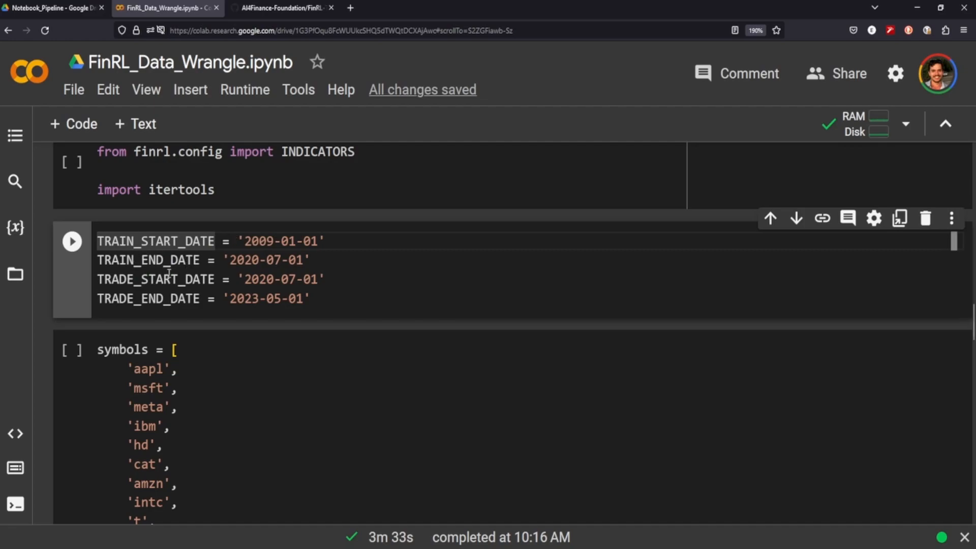
mouse_move(116, 299)
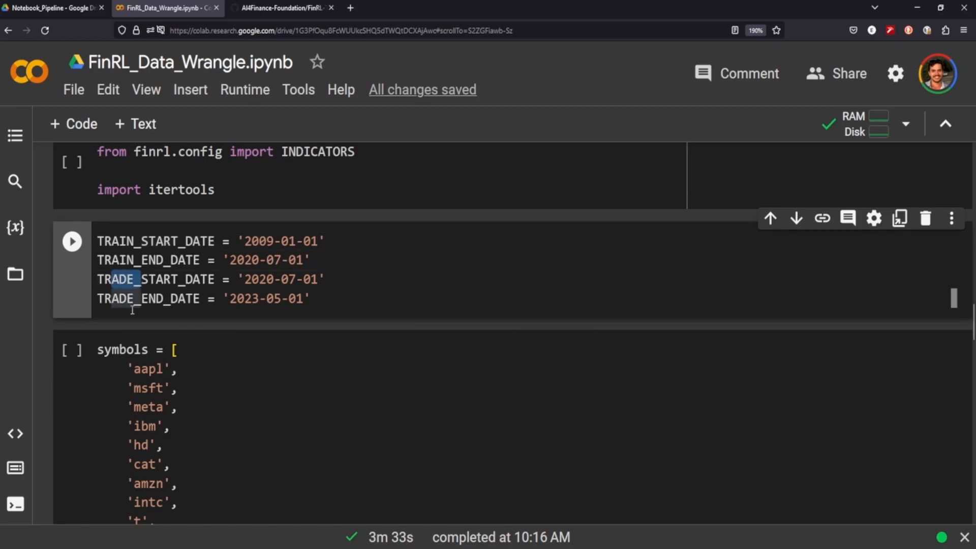
scroll(down, 3)
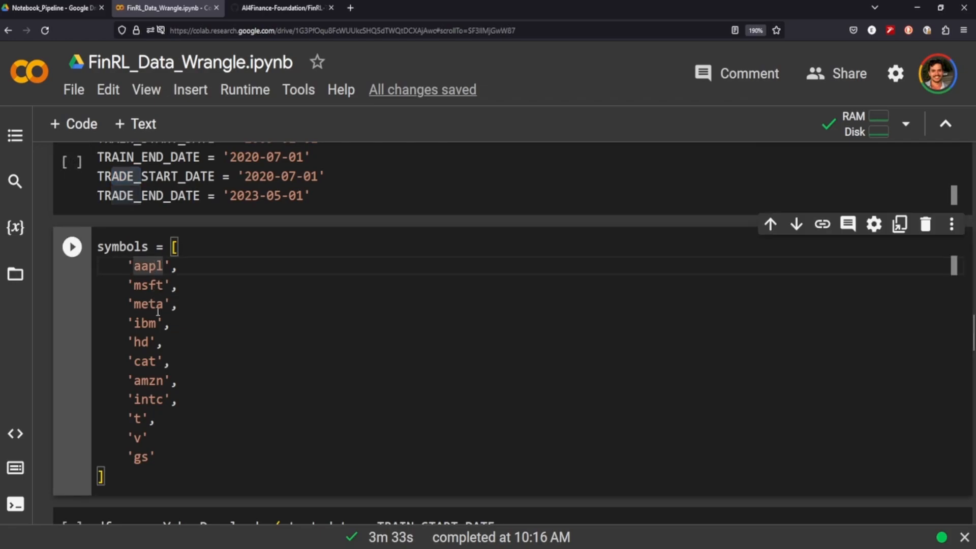
mouse_move(177, 351)
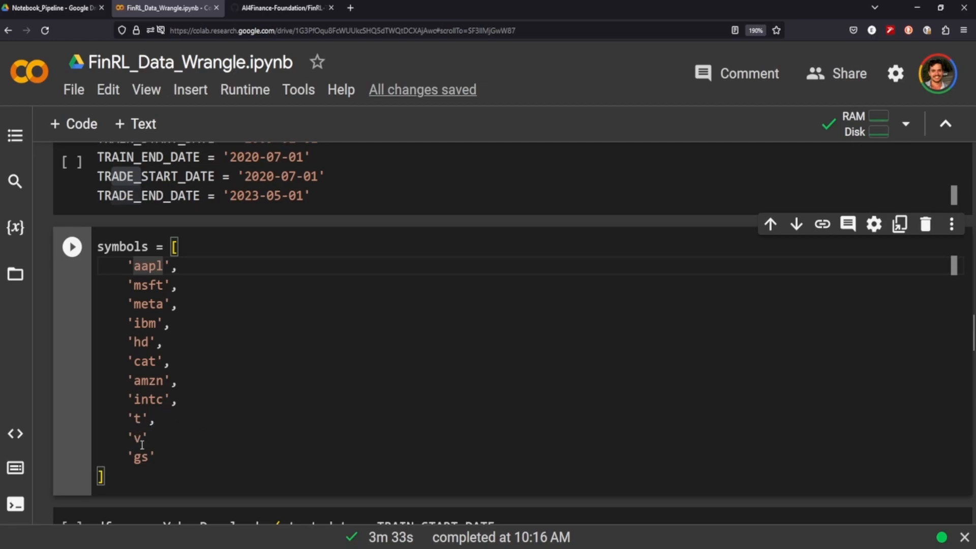
mouse_move(76, 263)
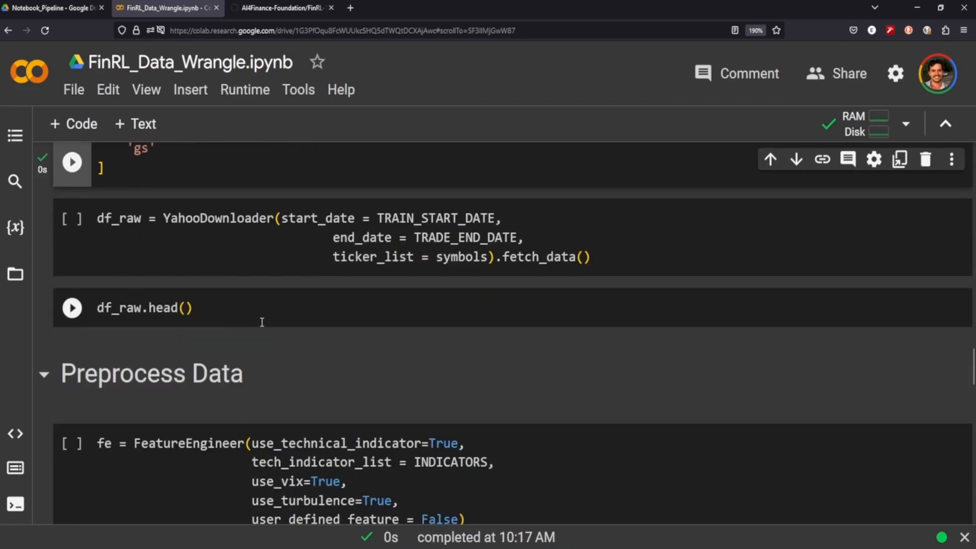
- Run the YahooDownloader cell for df_raw, which fails with a NameError
scroll(up, 3)
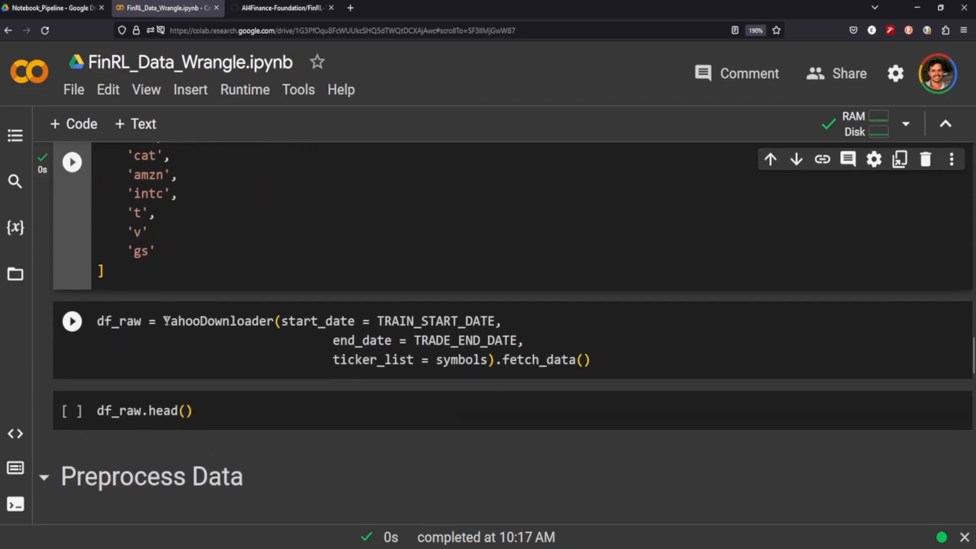
double_click(215, 320)
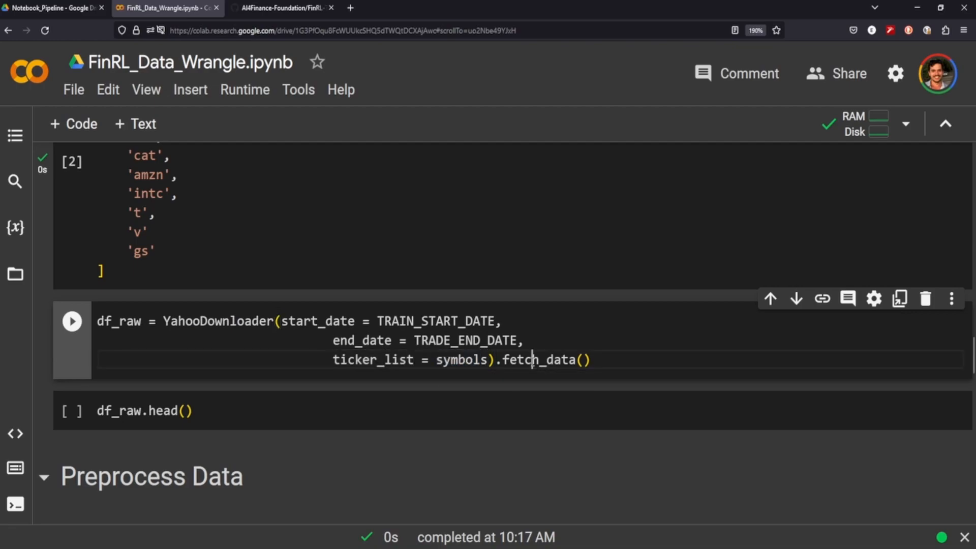
double_click(107, 321)
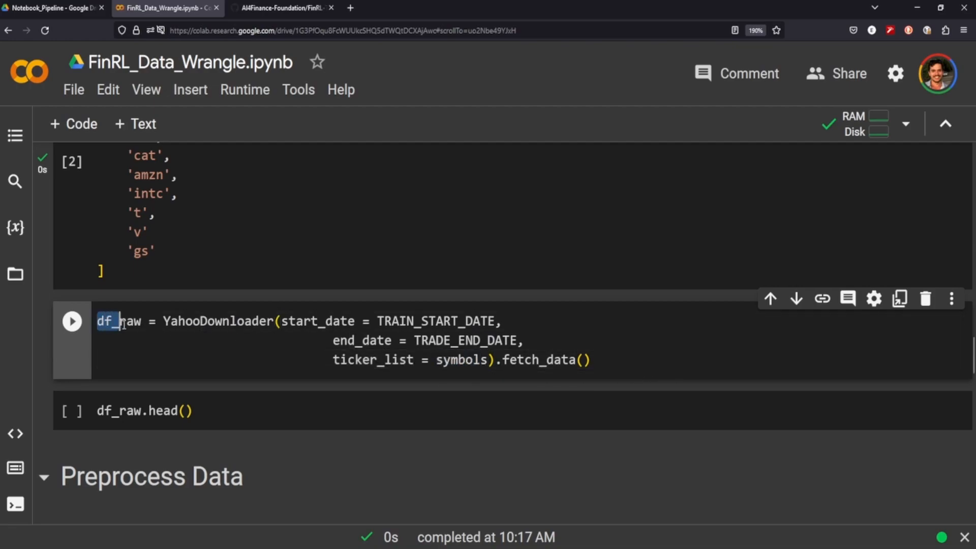
click(71, 321)
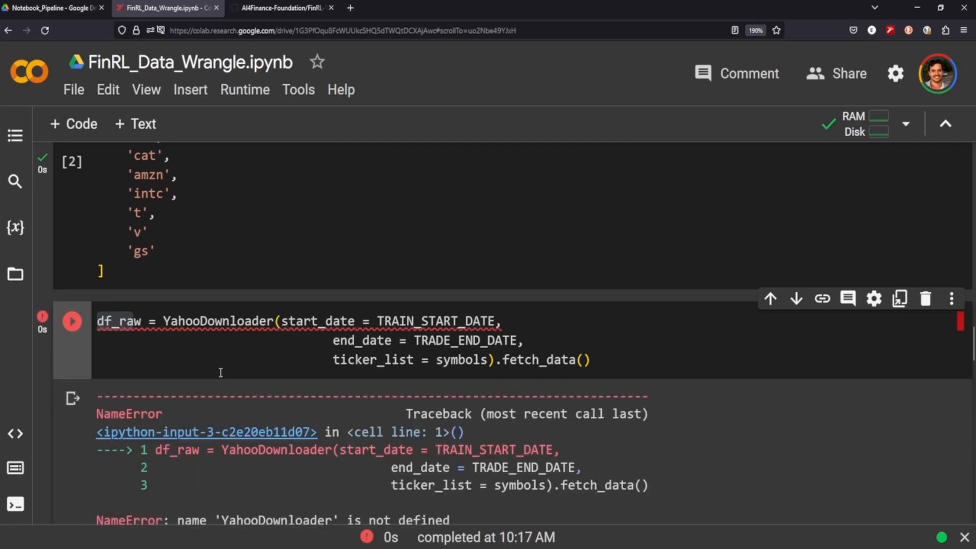
- Run the imports cell so YahooDownloader is defined and df_raw downloads with shape (32958, 8)
scroll(down, 3)
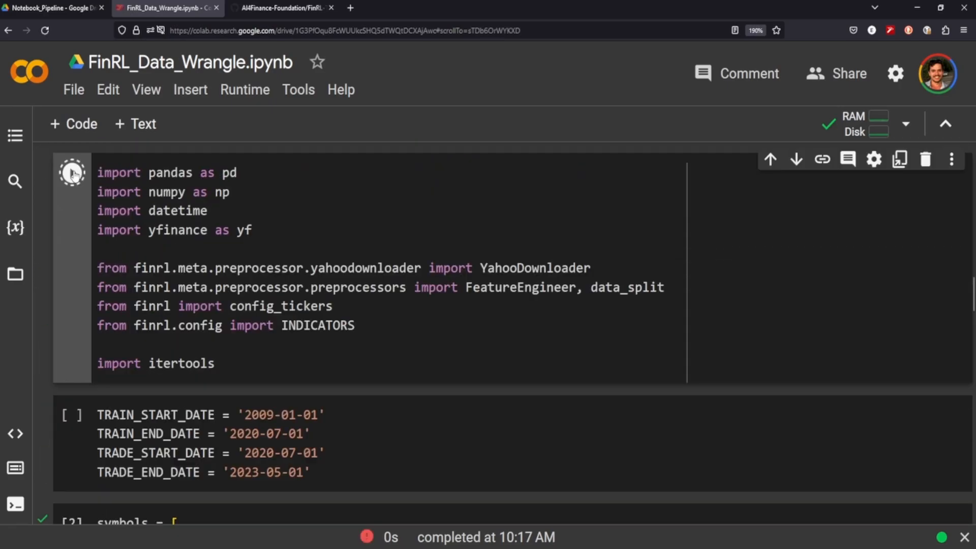
click(71, 172)
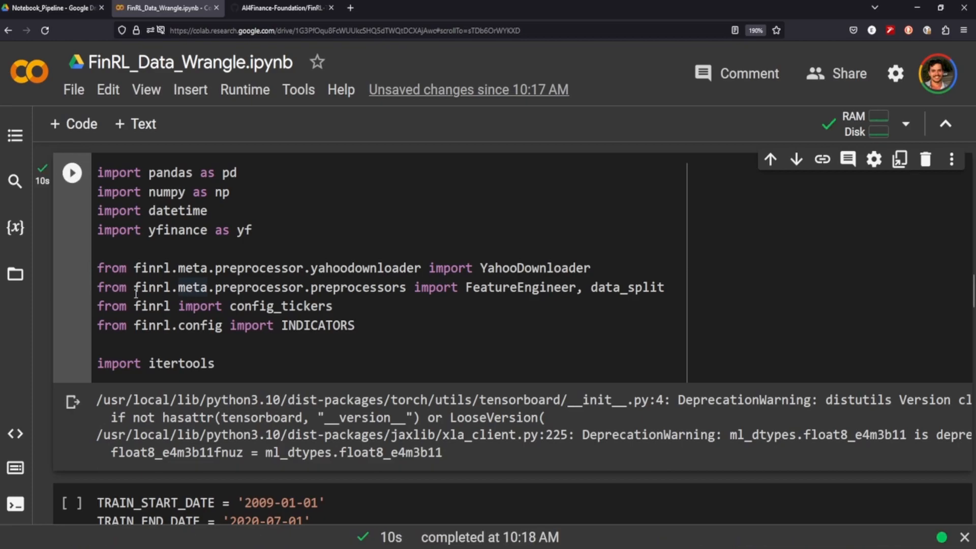
scroll(down, 3)
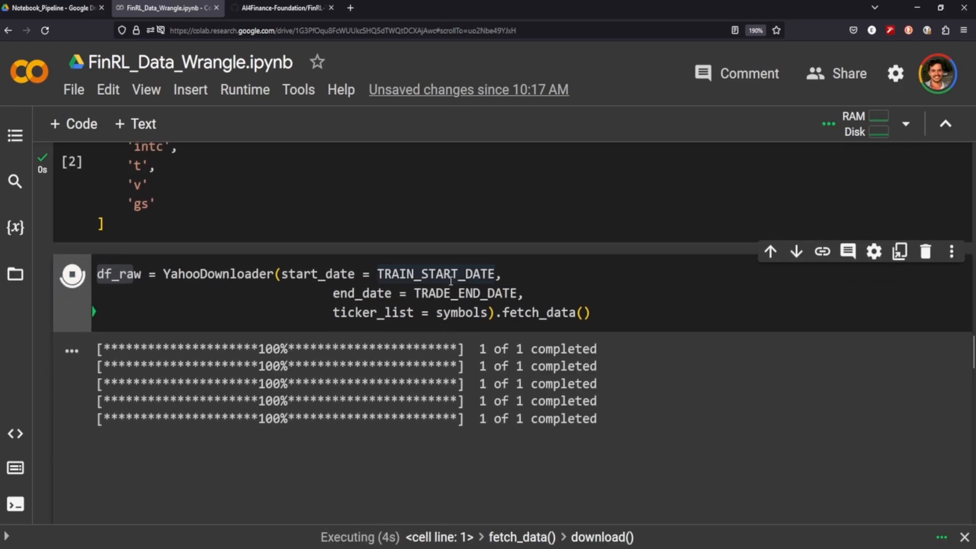
scroll(down, 3)
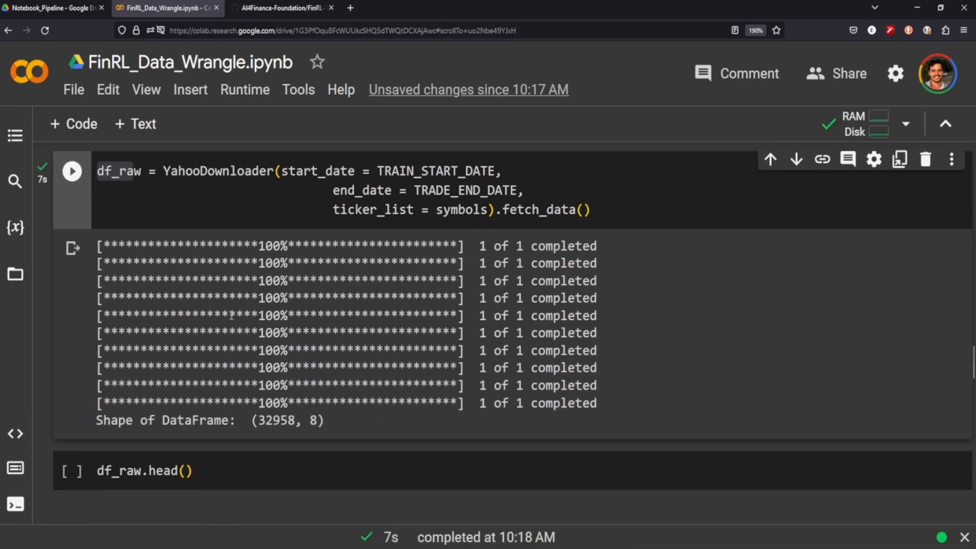
click(74, 471)
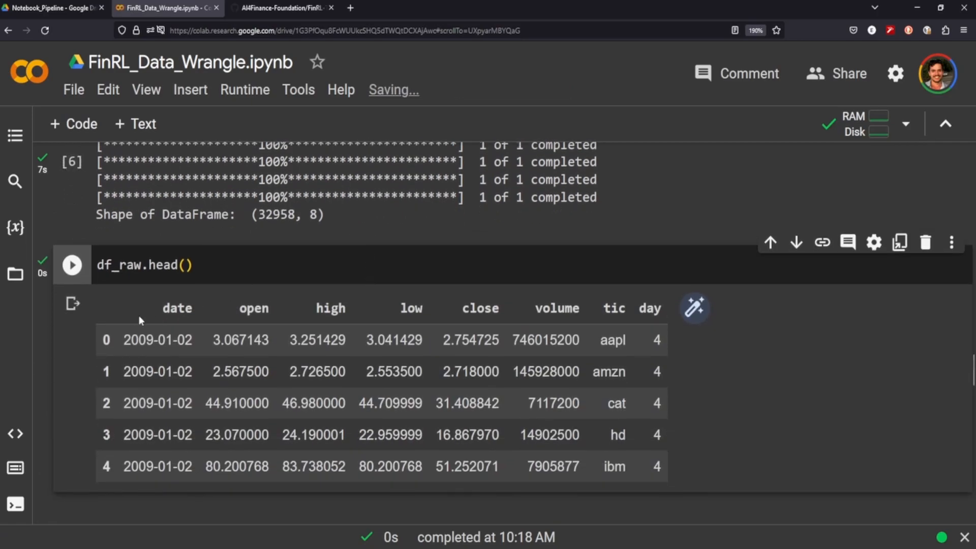
mouse_move(198, 378)
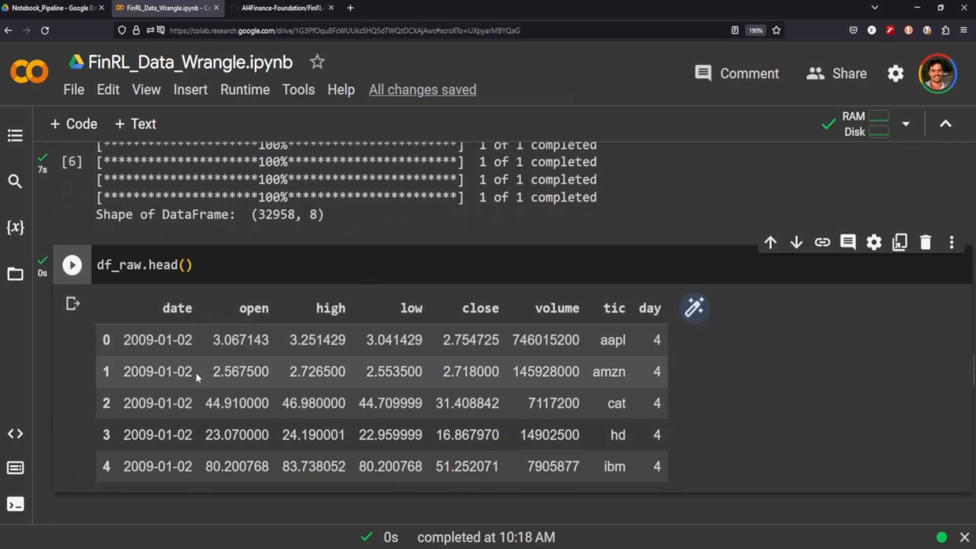
mouse_move(611, 324)
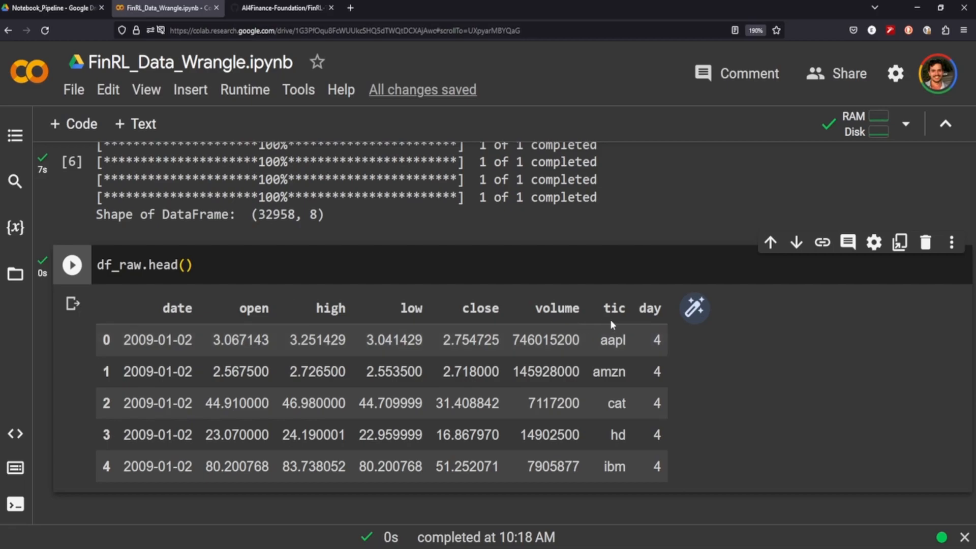
mouse_move(667, 347)
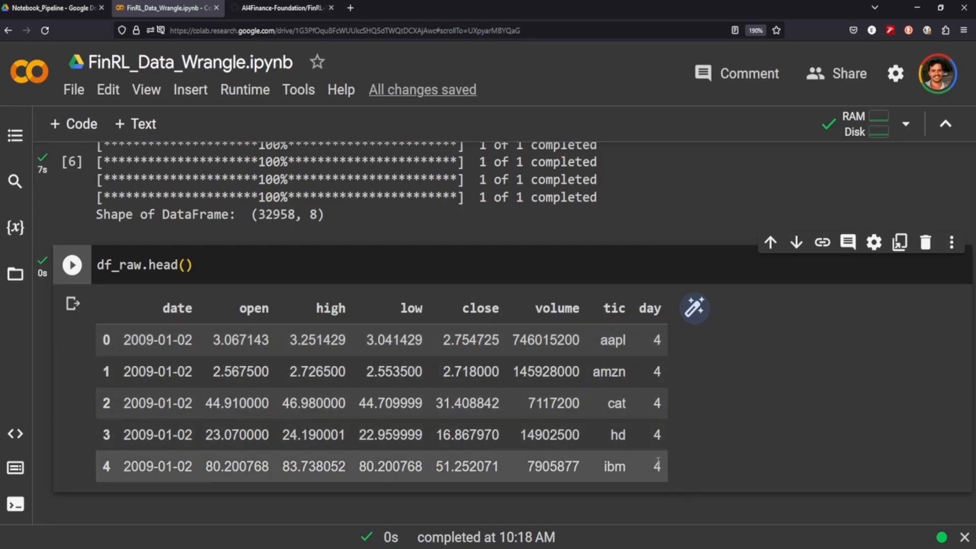
scroll(down, 3)
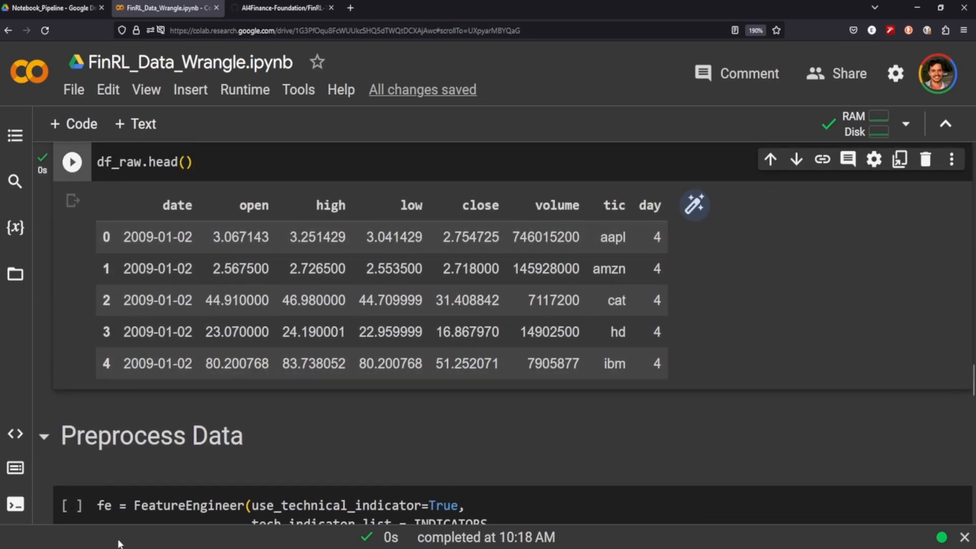
mouse_move(574, 453)
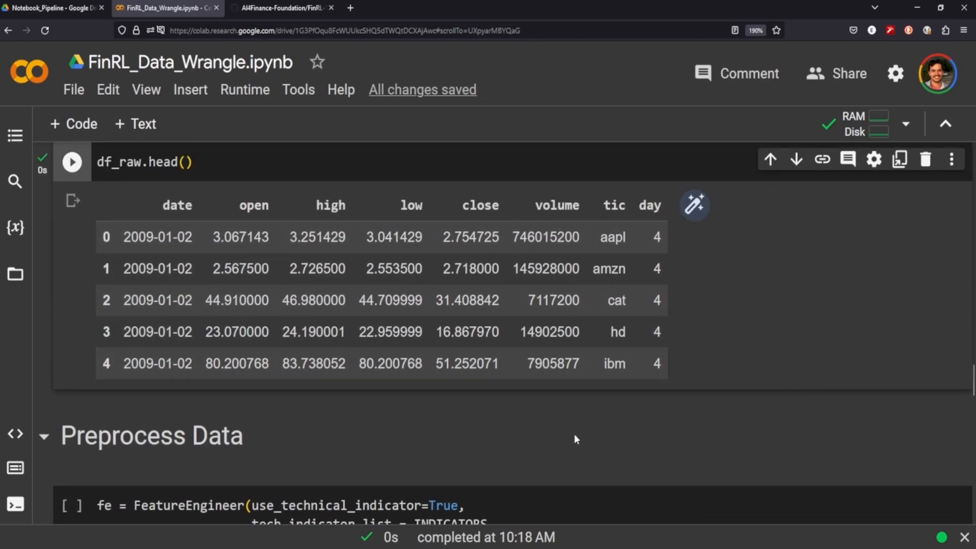
scroll(down, 3)
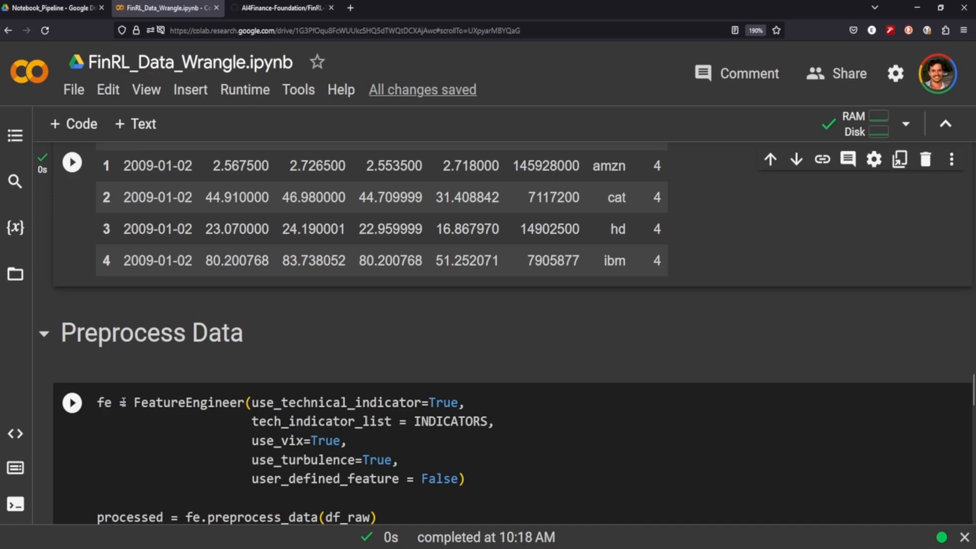
- Run the FeatureEngineer cell adding technical indicators, vix and turbulence index to the raw data
scroll(down, 3)
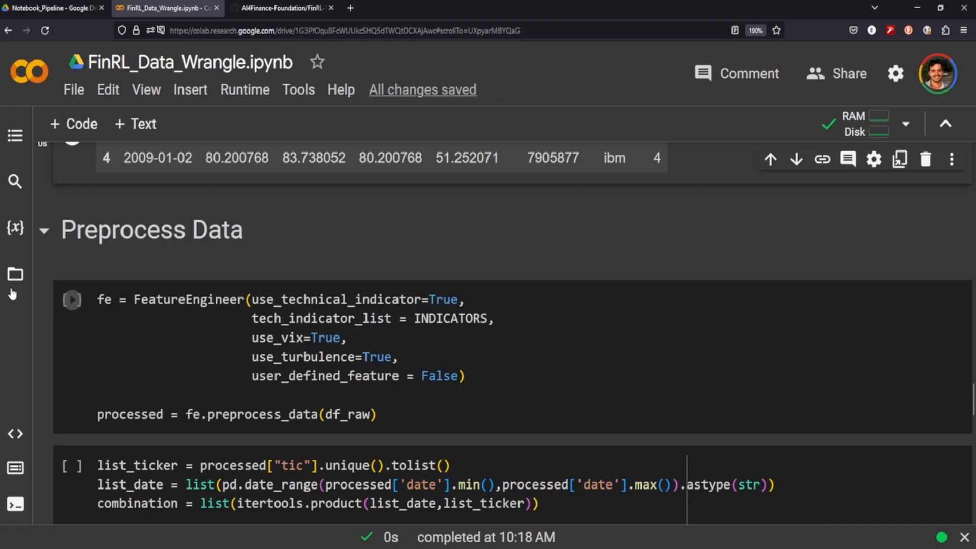
click(72, 299)
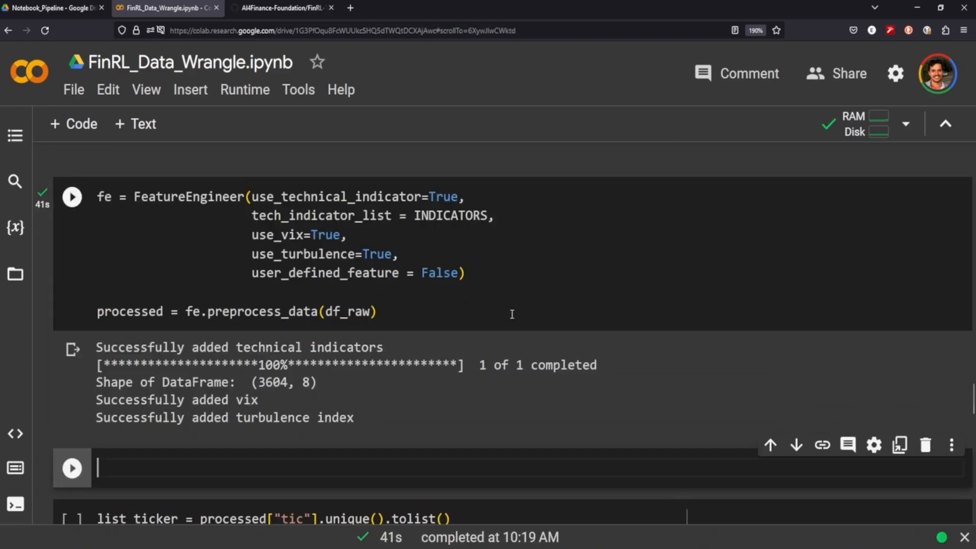
scroll(down, 3)
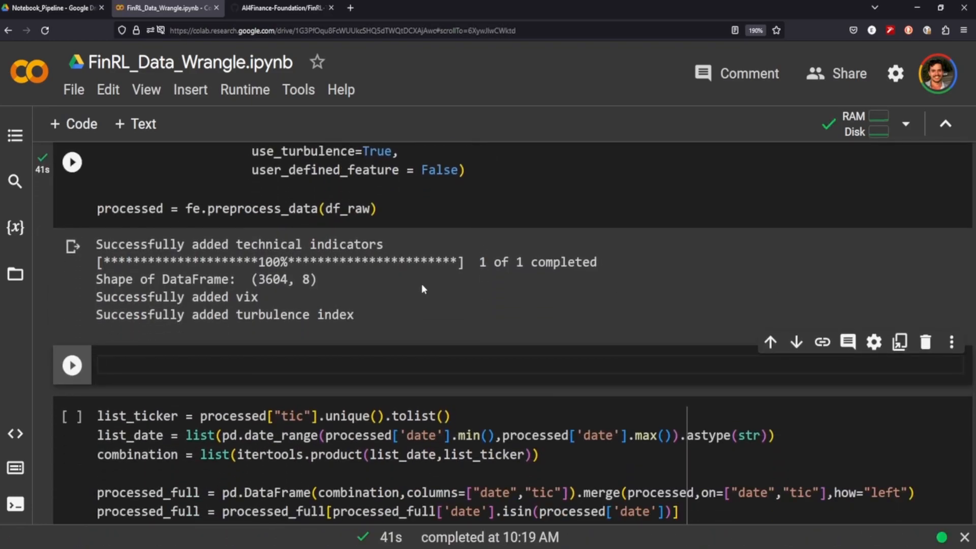
mouse_move(361, 346)
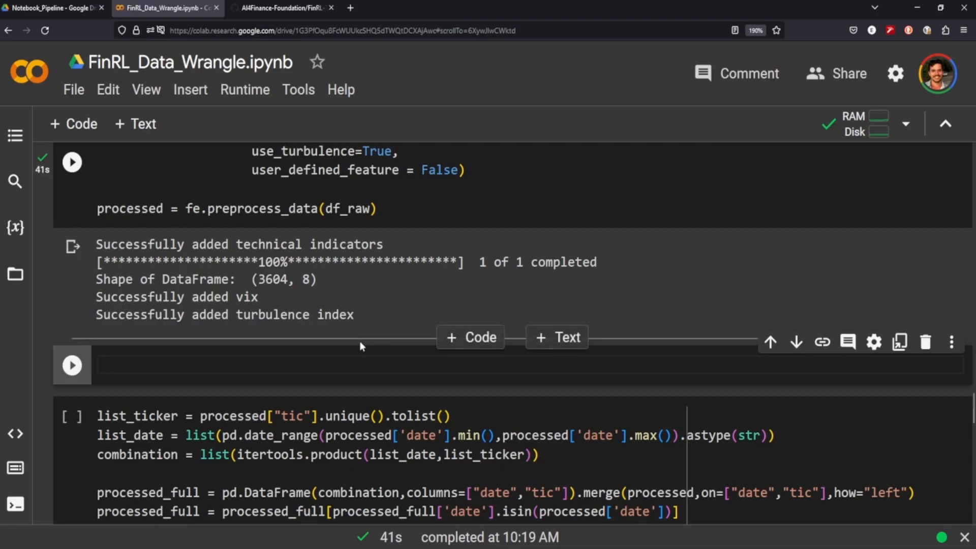
- Display the processed dataframe of 28832 rows × 18 columns and browse its indicator, vix and turbulence columns
text(processed)
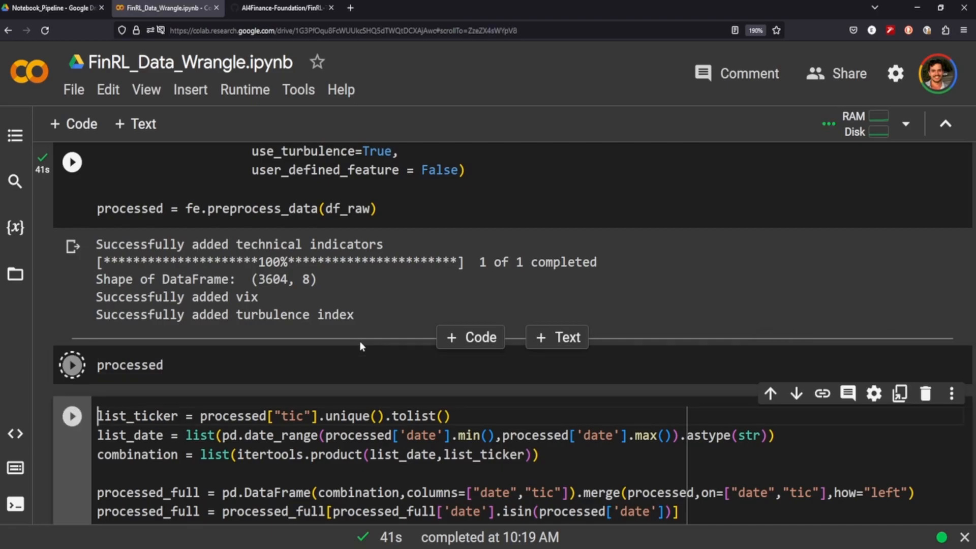
click(71, 364)
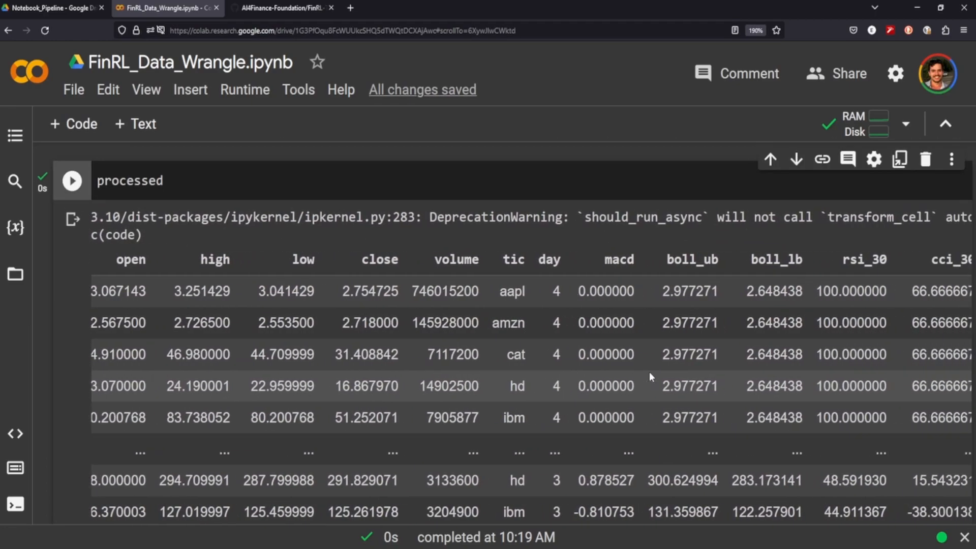
scroll(right, 3)
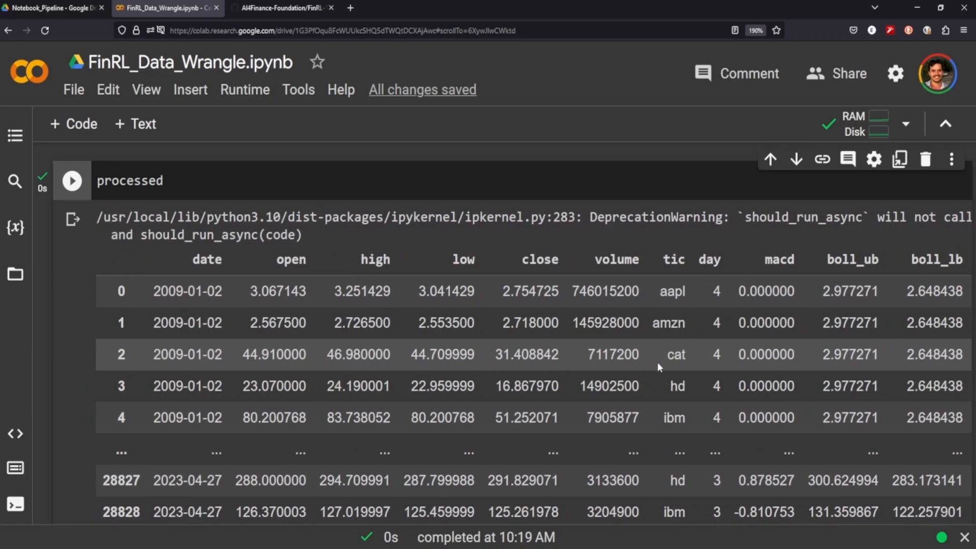
scroll(right, 3)
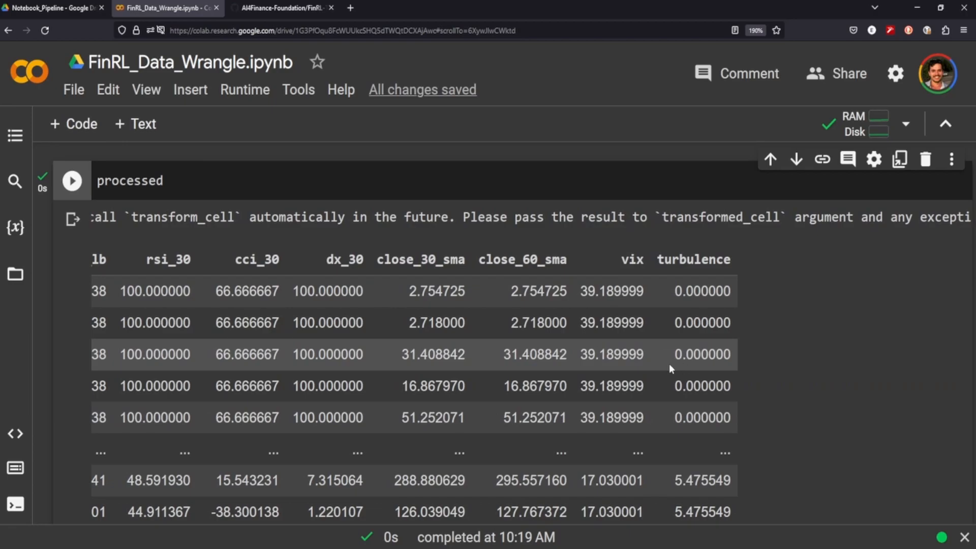
mouse_move(495, 295)
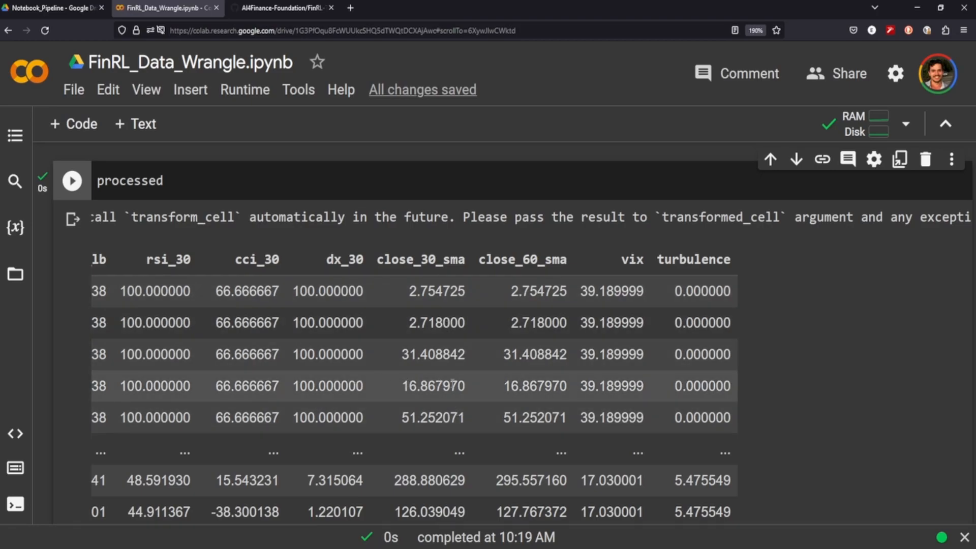
mouse_move(474, 389)
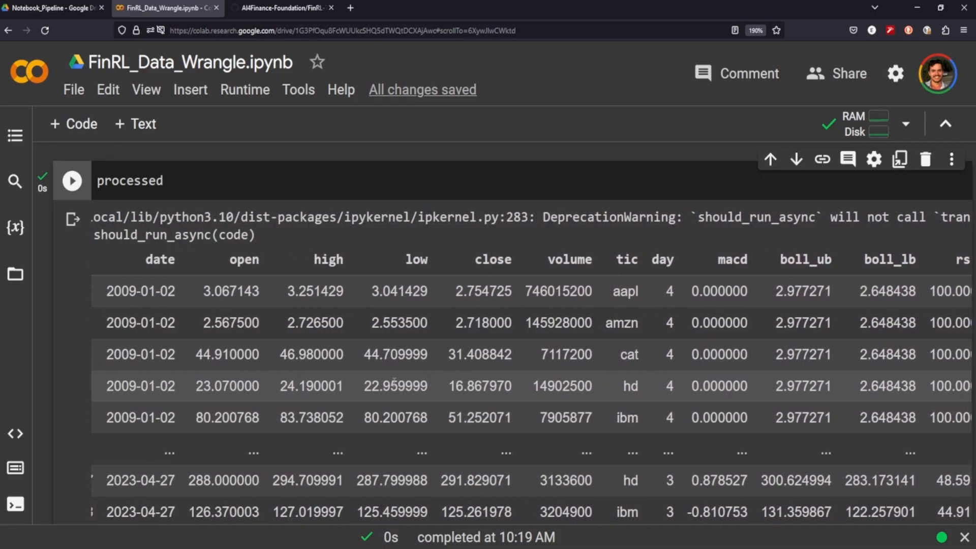
scroll(down, 3)
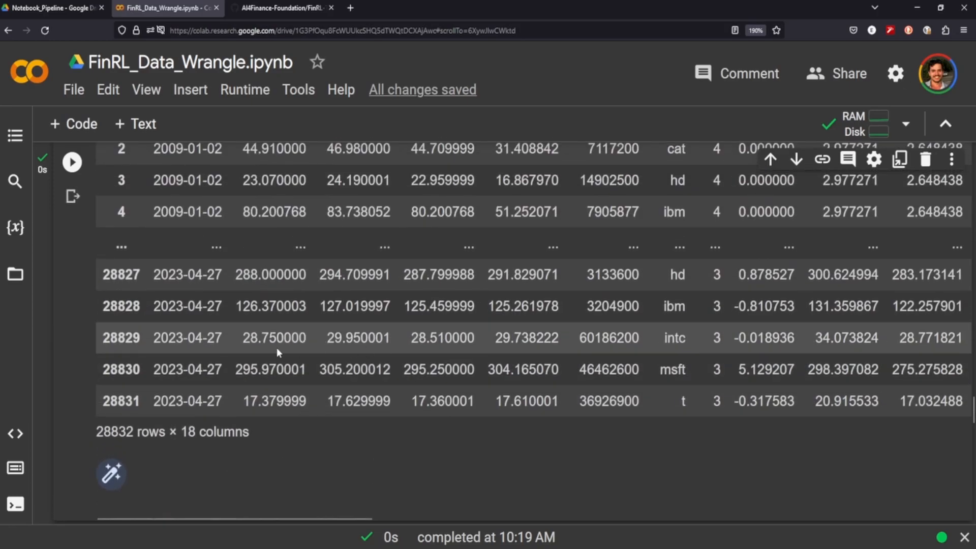
scroll(down, 3)
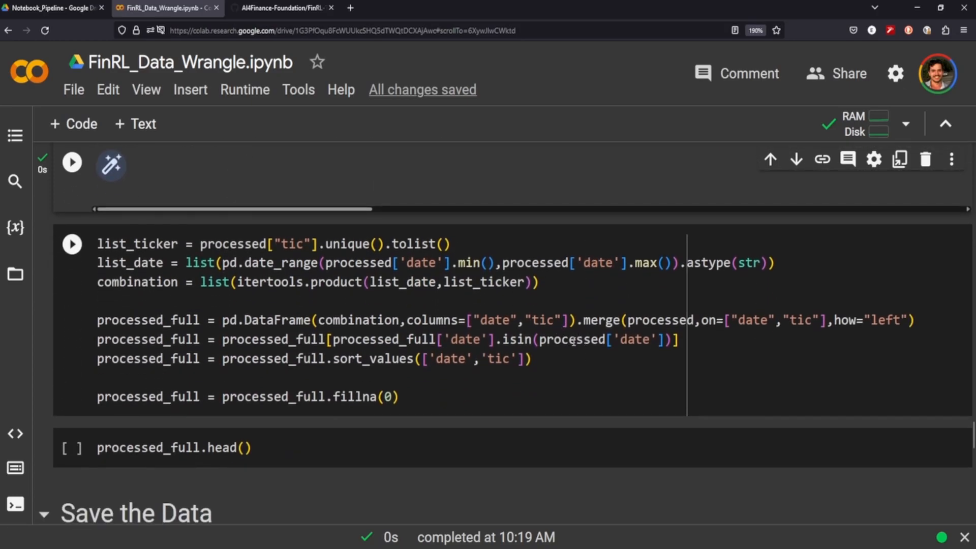
mouse_move(434, 319)
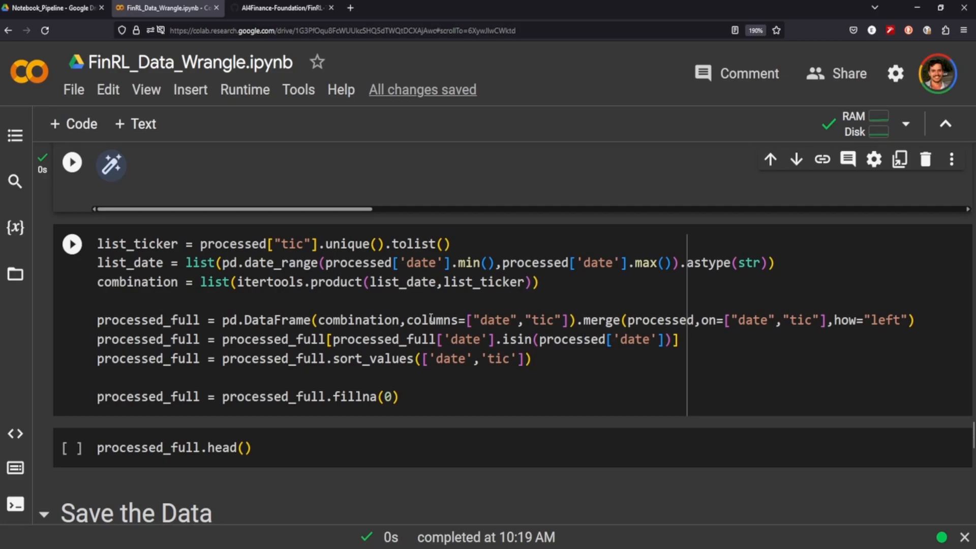
mouse_move(301, 262)
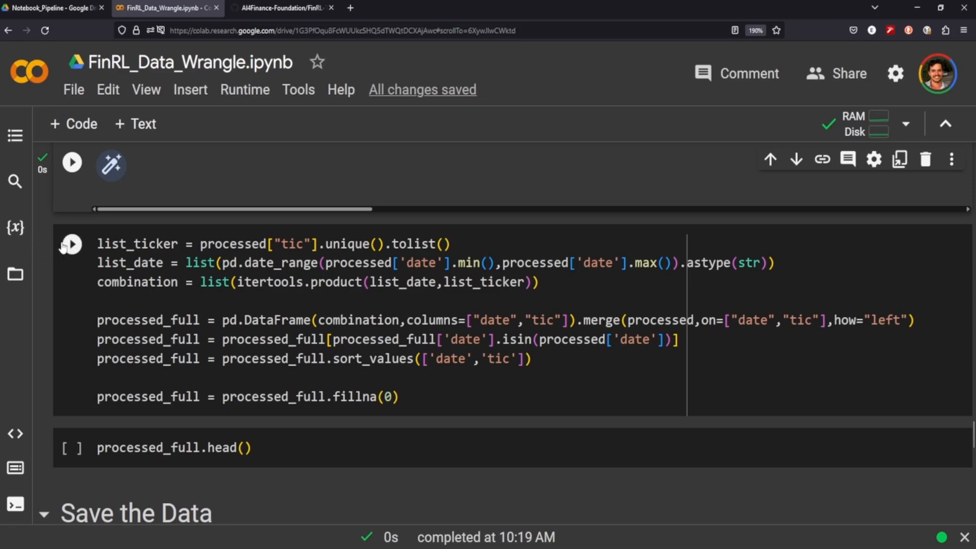
- Build processed_full over all date-ticker combinations filled with 0 and preview its first five rows
click(71, 243)
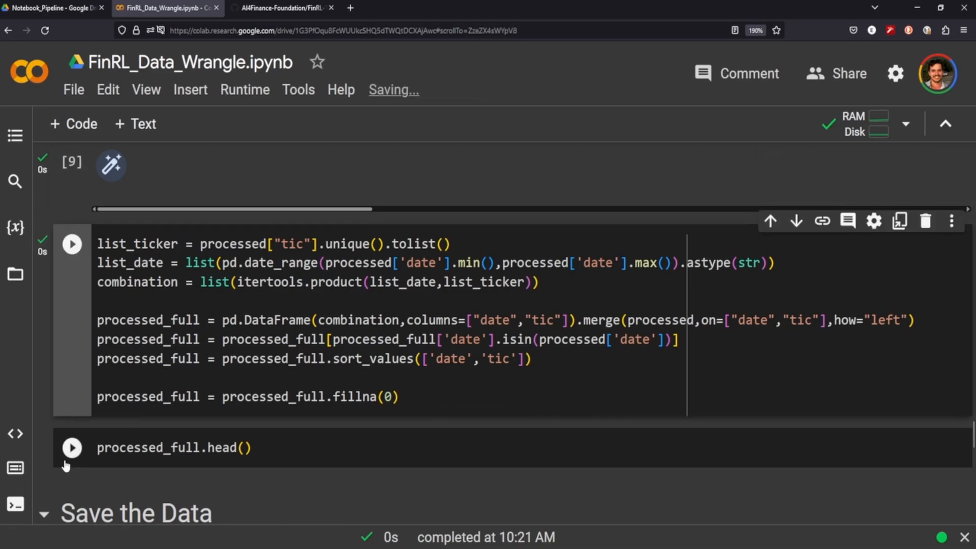
click(71, 448)
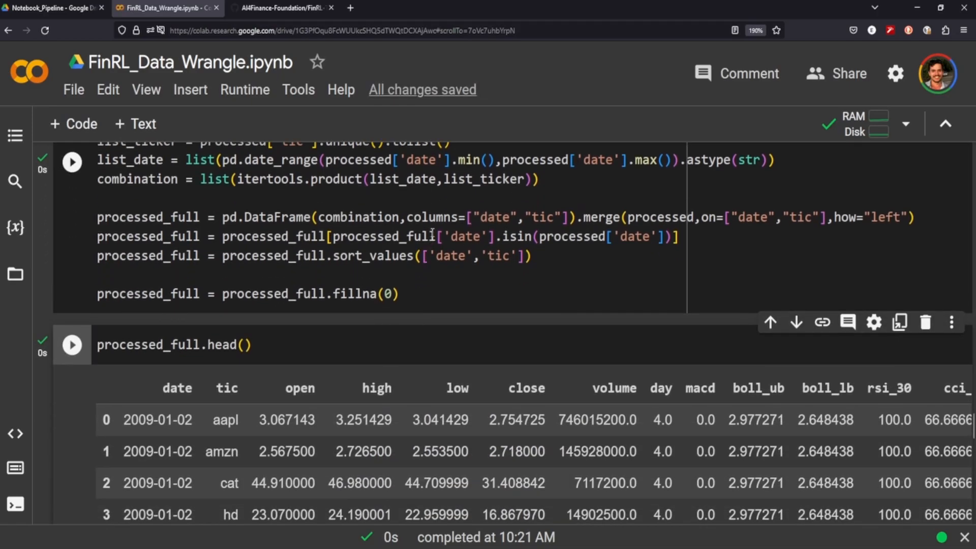
scroll(down, 3)
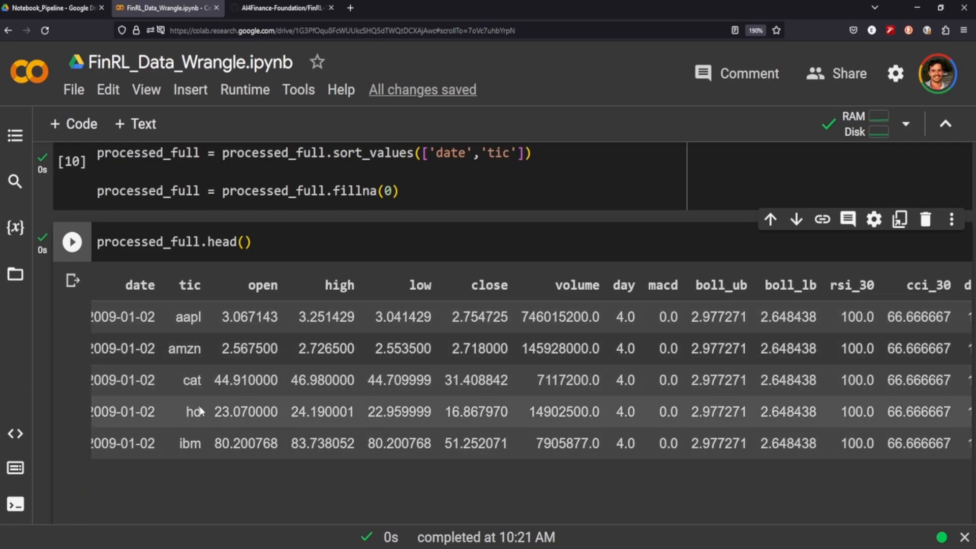
mouse_move(651, 367)
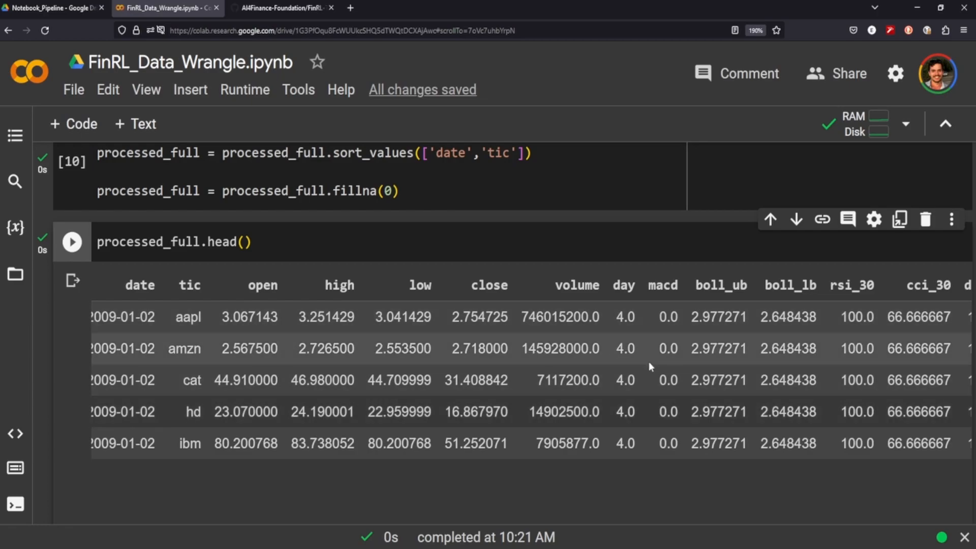
scroll(right, 3)
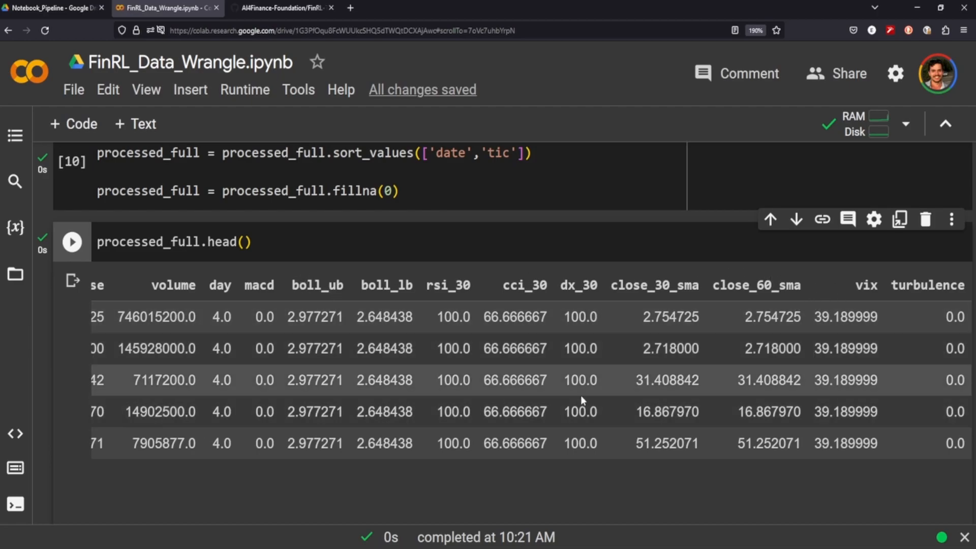
scroll(down, 3)
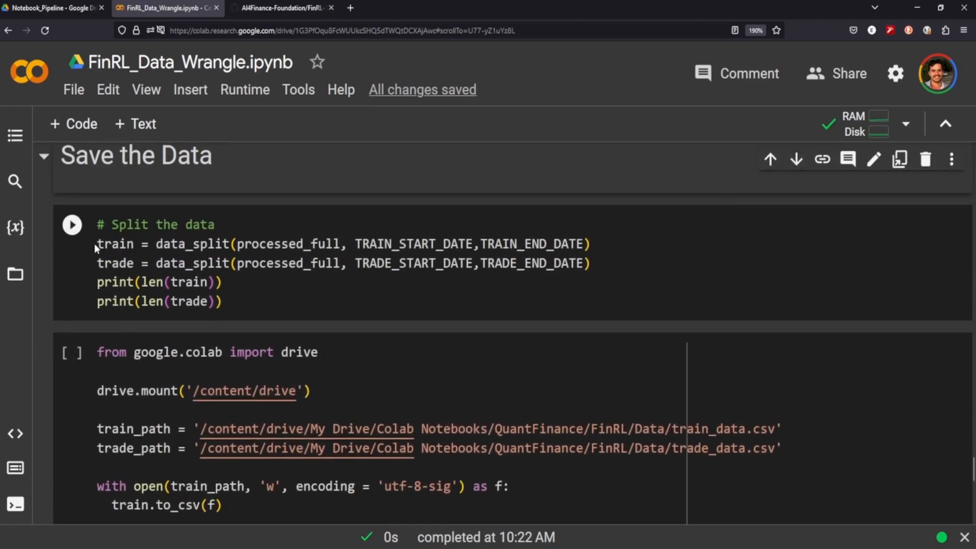
click(71, 224)
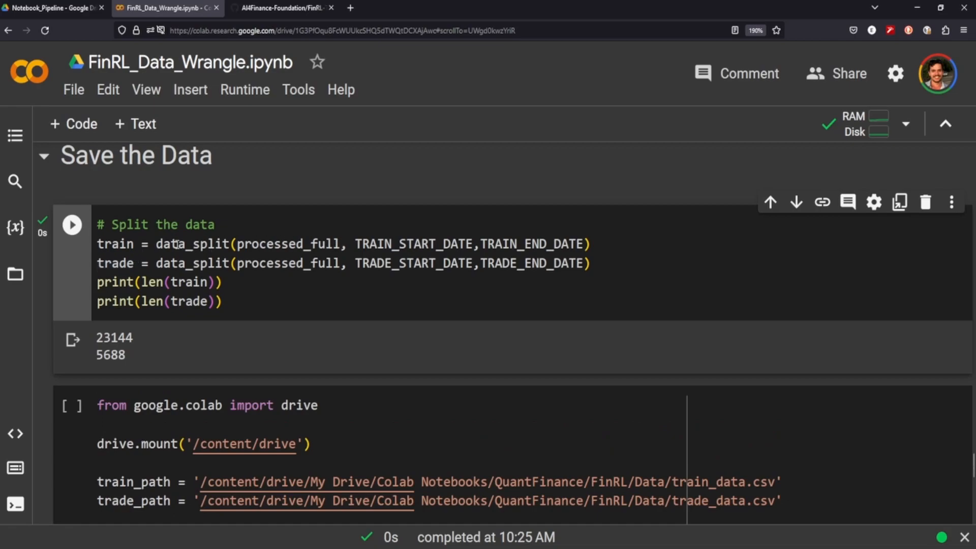
double_click(190, 244)
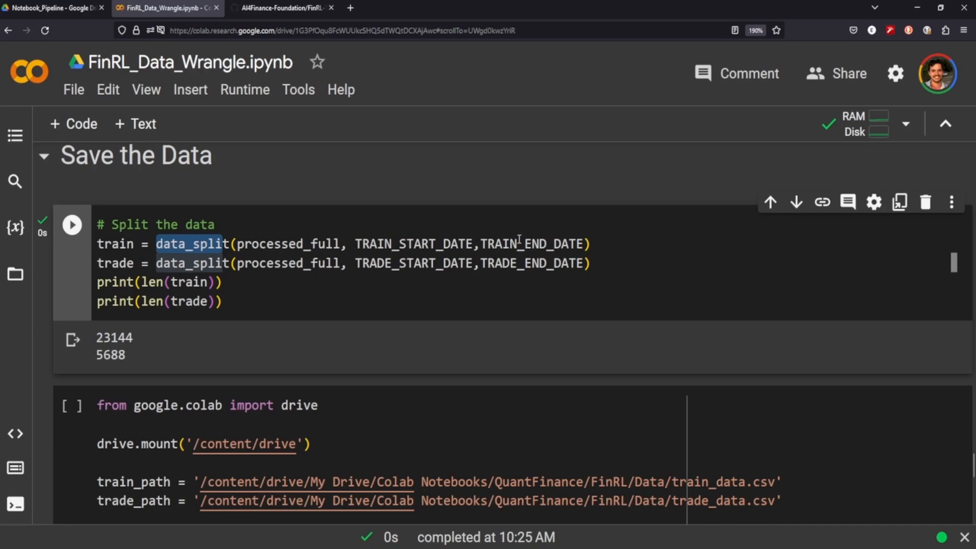
mouse_move(375, 264)
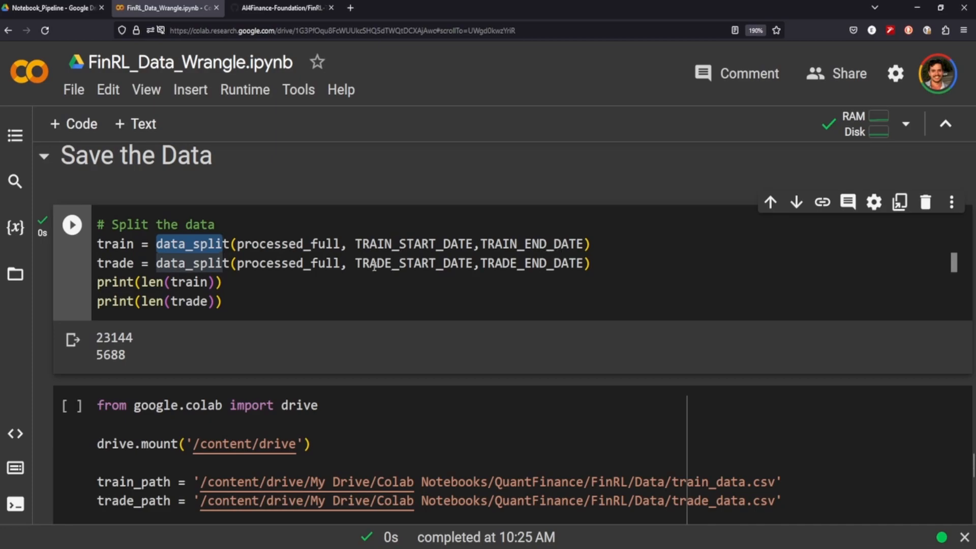
mouse_move(414, 263)
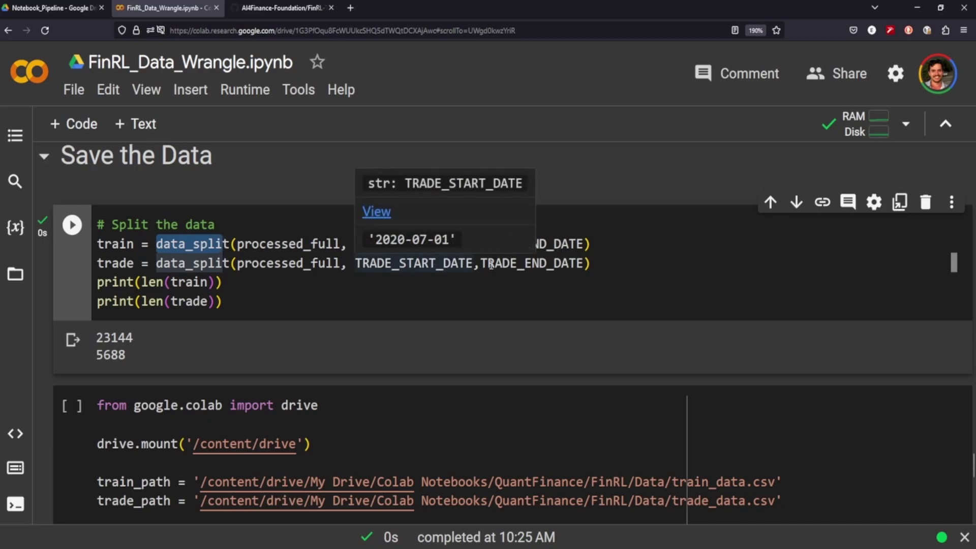
mouse_move(261, 356)
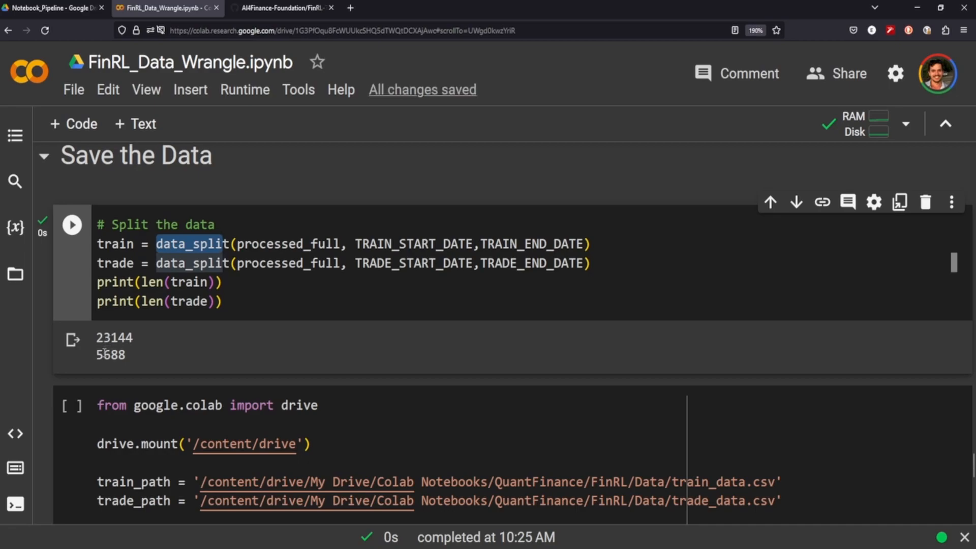
scroll(down, 3)
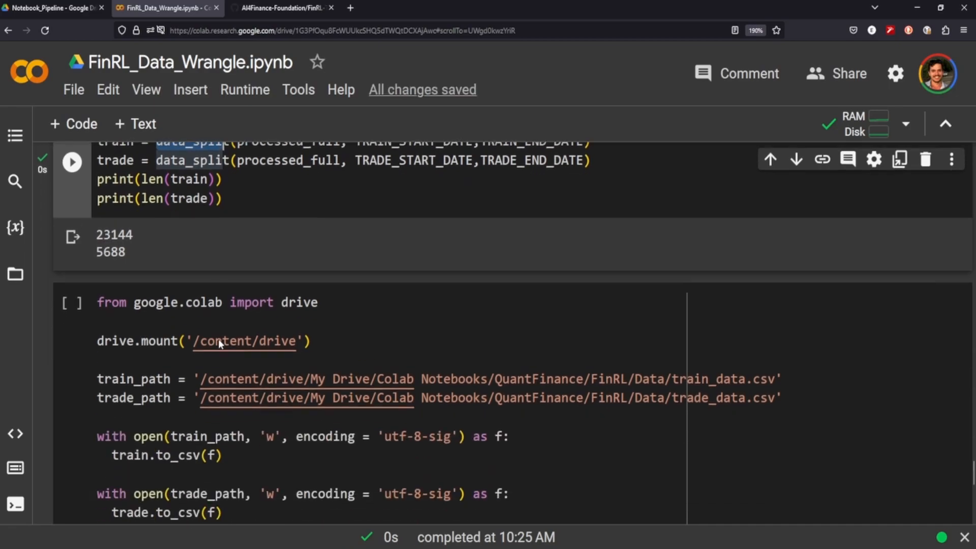
- Run the drive.mount save cell and dismiss the Google Drive access request, producing a MessageError
click(71, 303)
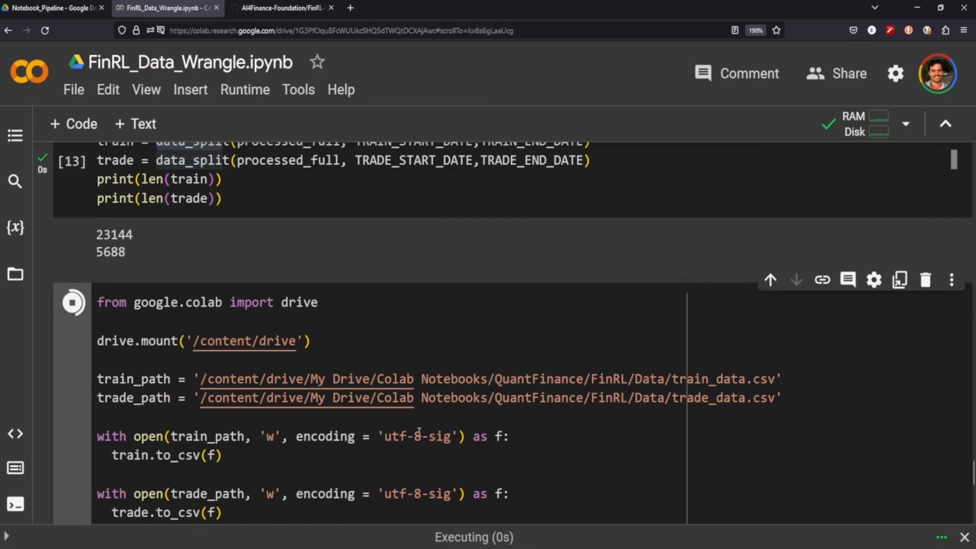
scroll(down, 3)
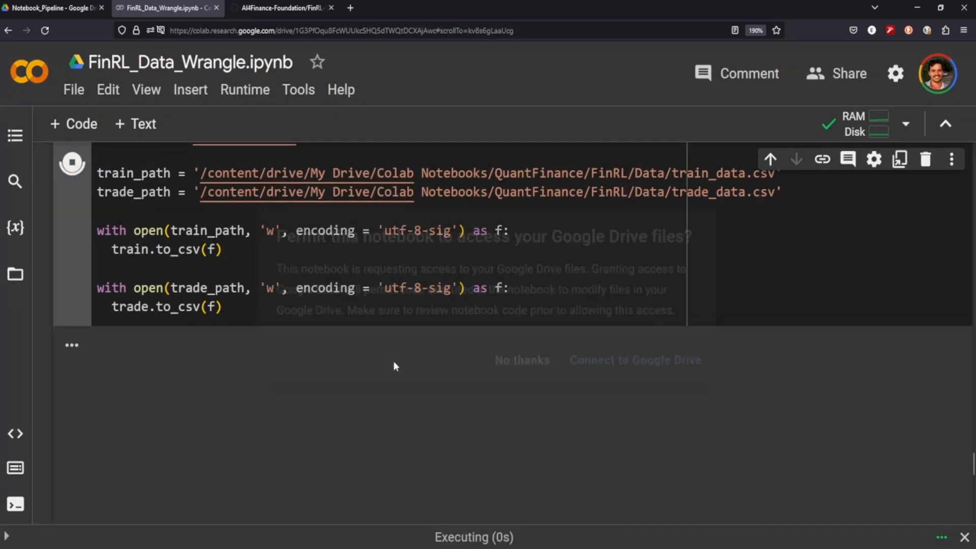
click(522, 360)
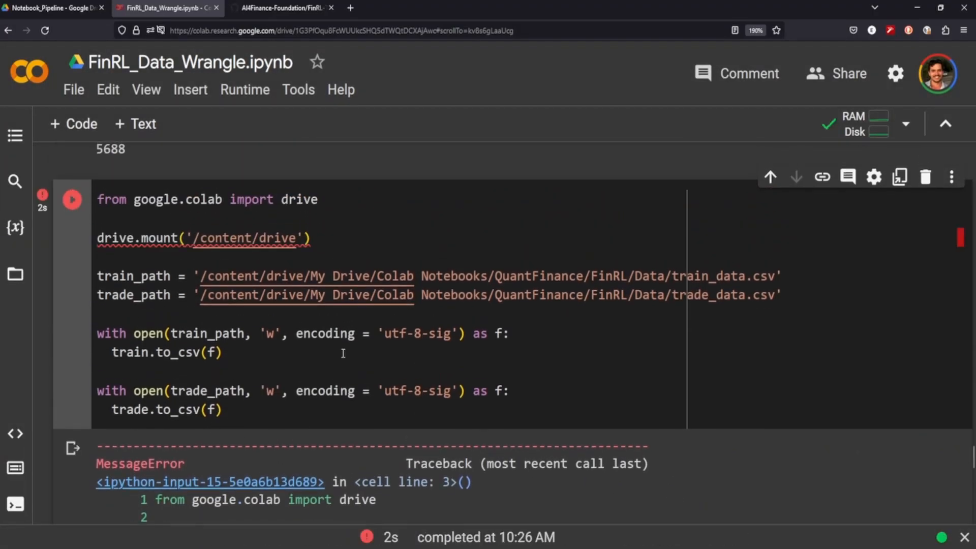
- Scroll through the MessageError traceback and highlight the folder portion of the train path
scroll(down, 3)
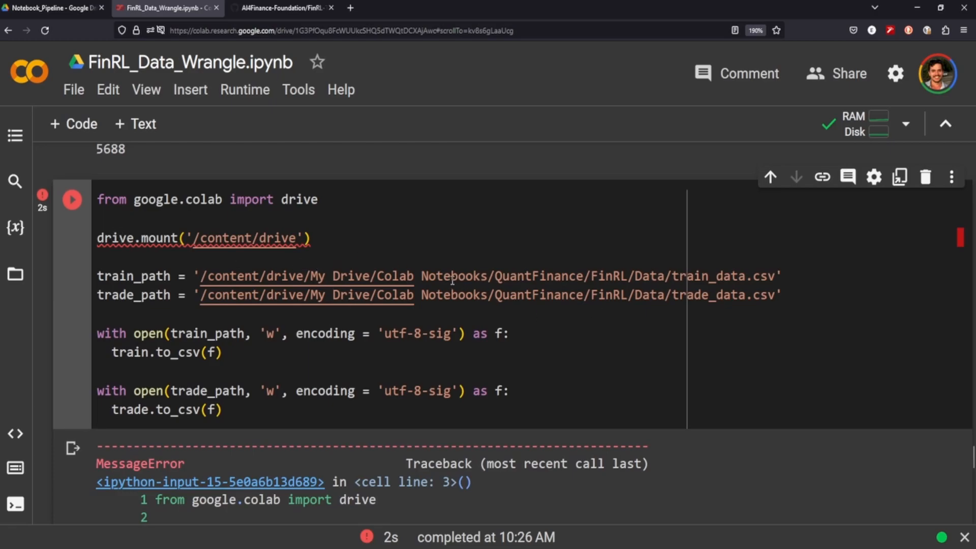
drag(452, 276, 681, 276)
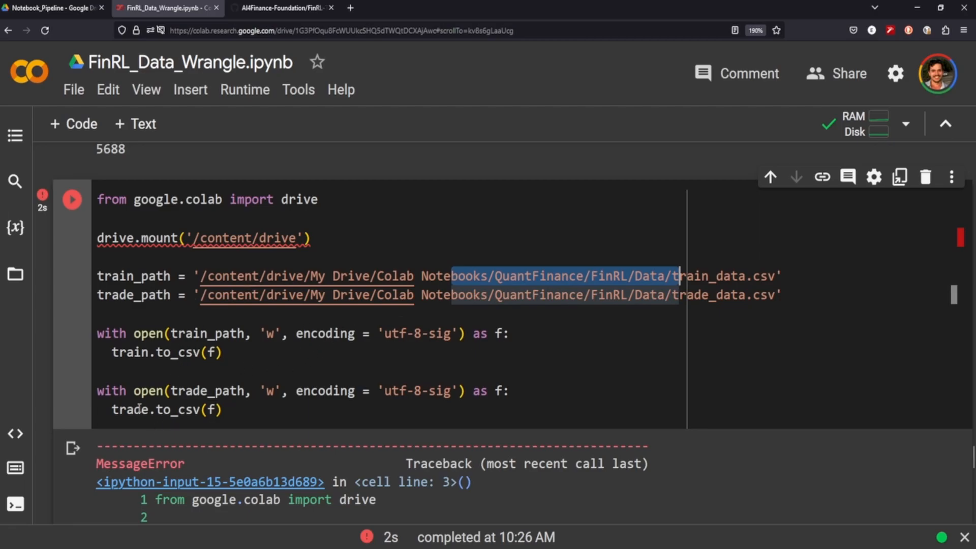
scroll(down, 3)
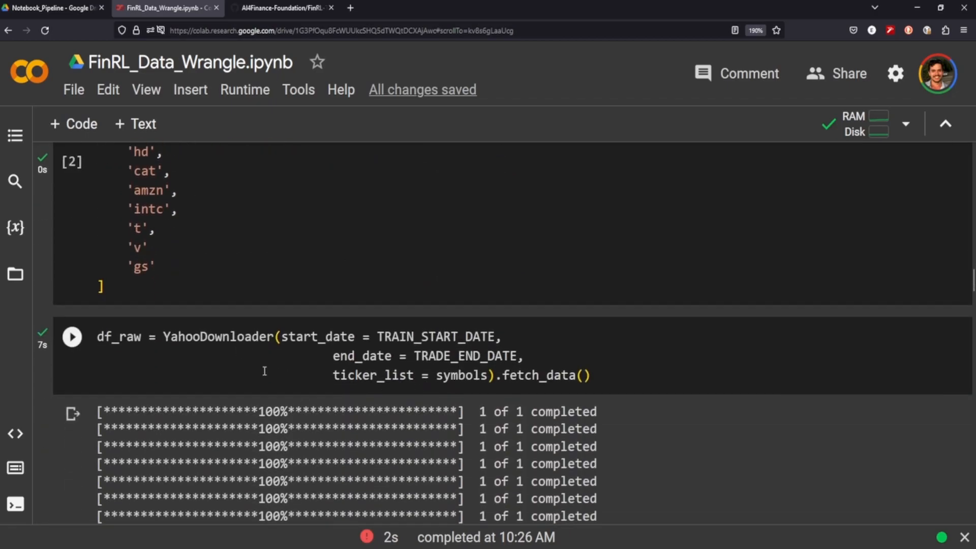
scroll(down, 3)
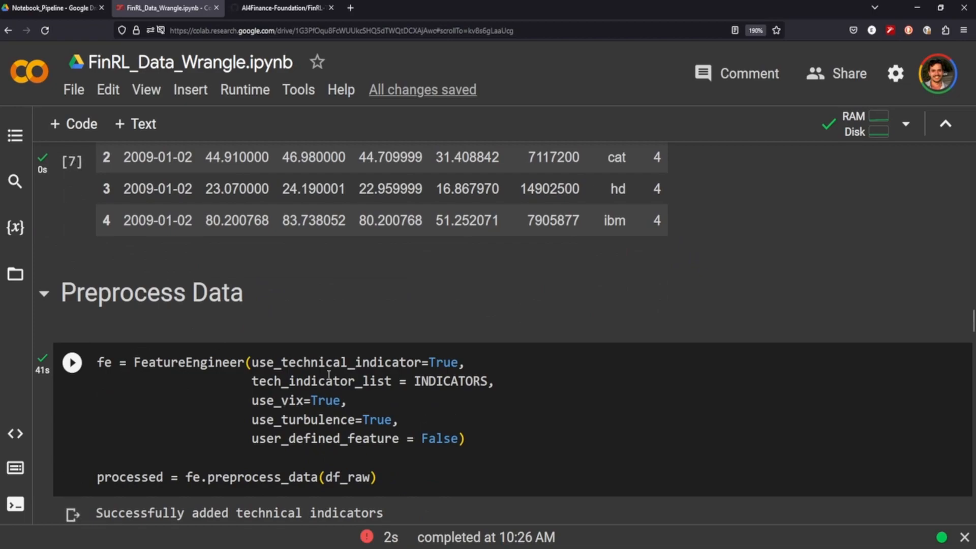
mouse_move(449, 396)
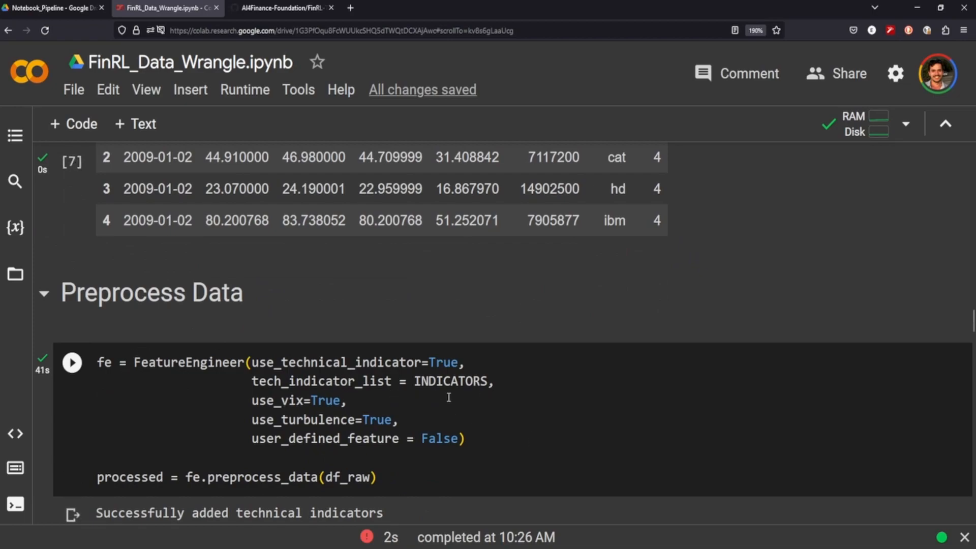
mouse_move(466, 384)
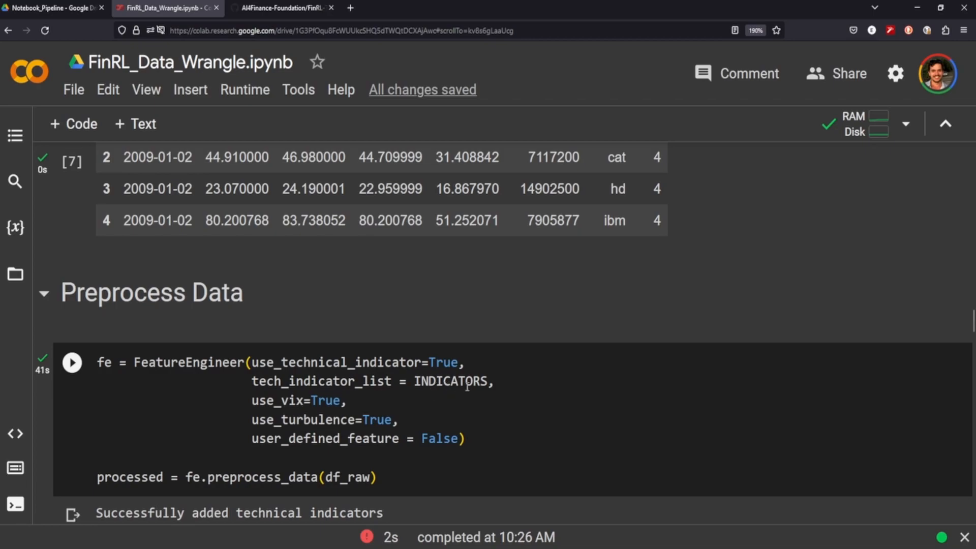
mouse_move(357, 411)
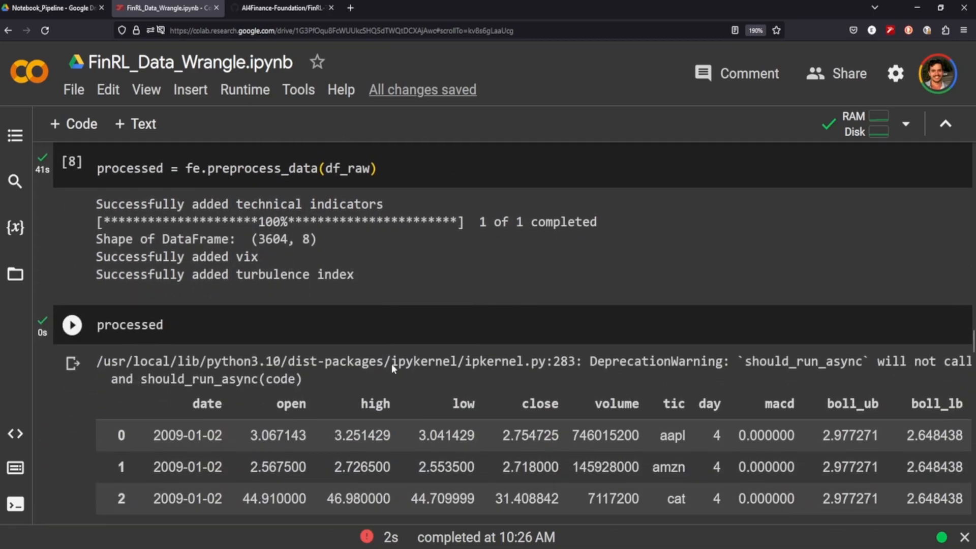
scroll(down, 3)
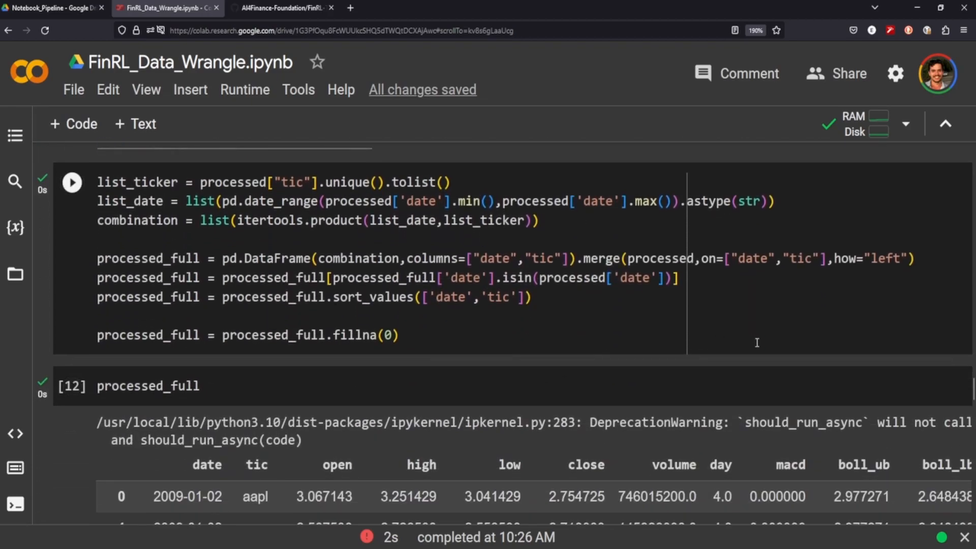
mouse_move(521, 318)
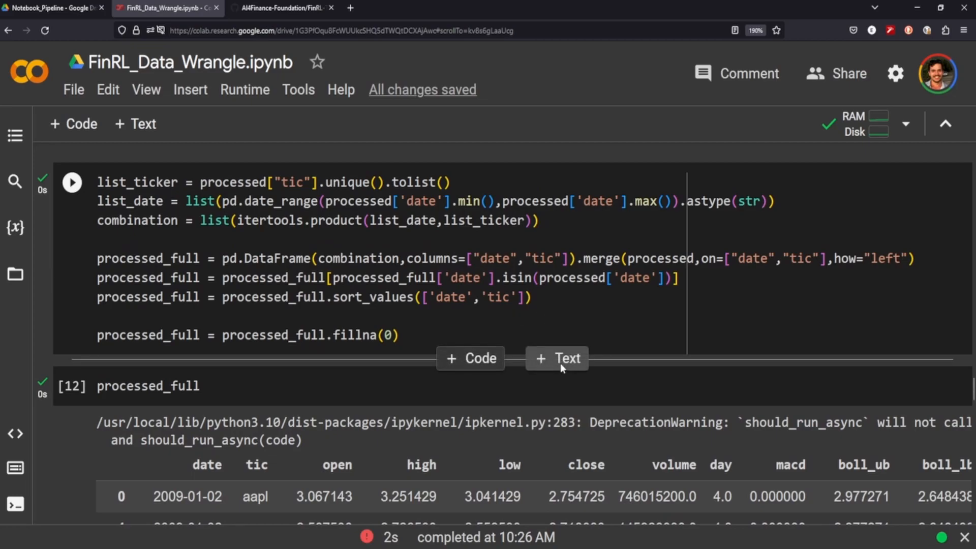
click(734, 332)
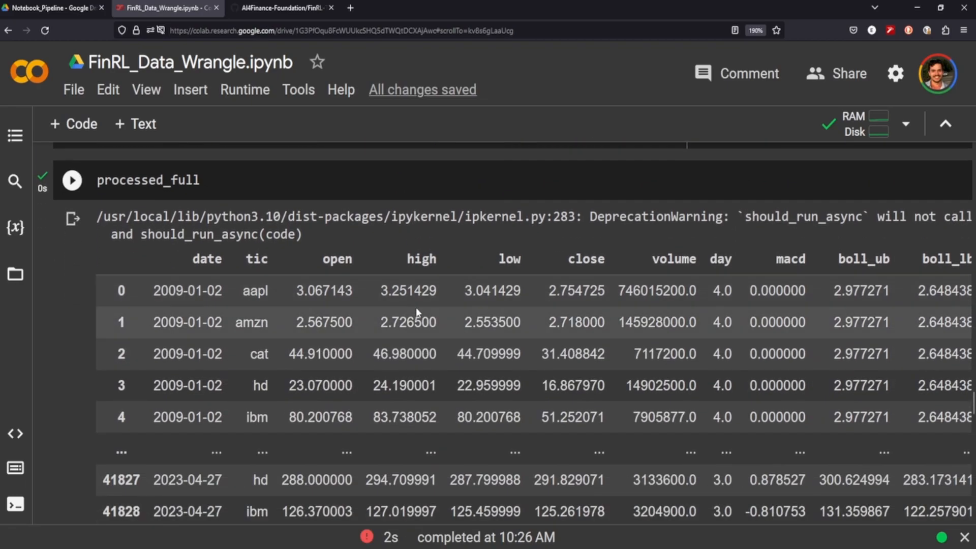
scroll(down, 3)
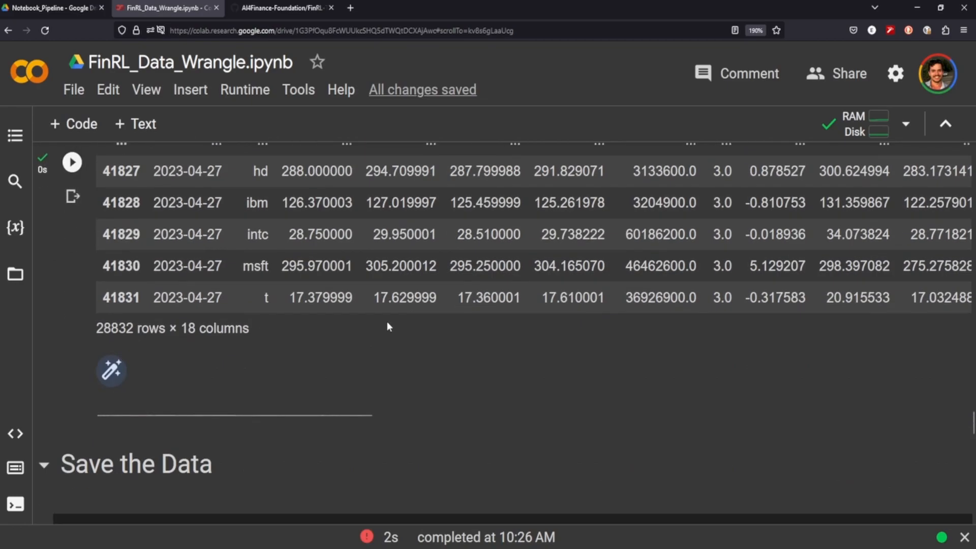
scroll(down, 3)
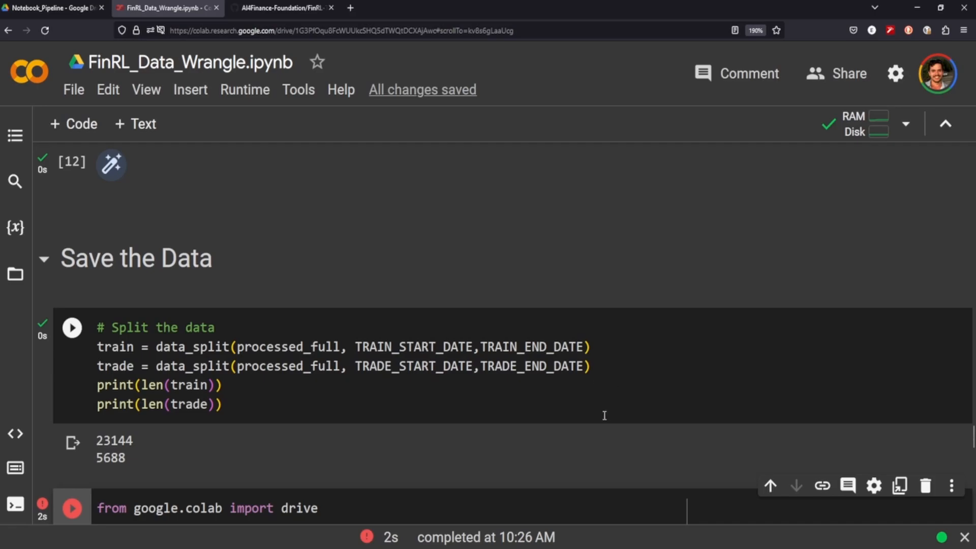
scroll(down, 3)
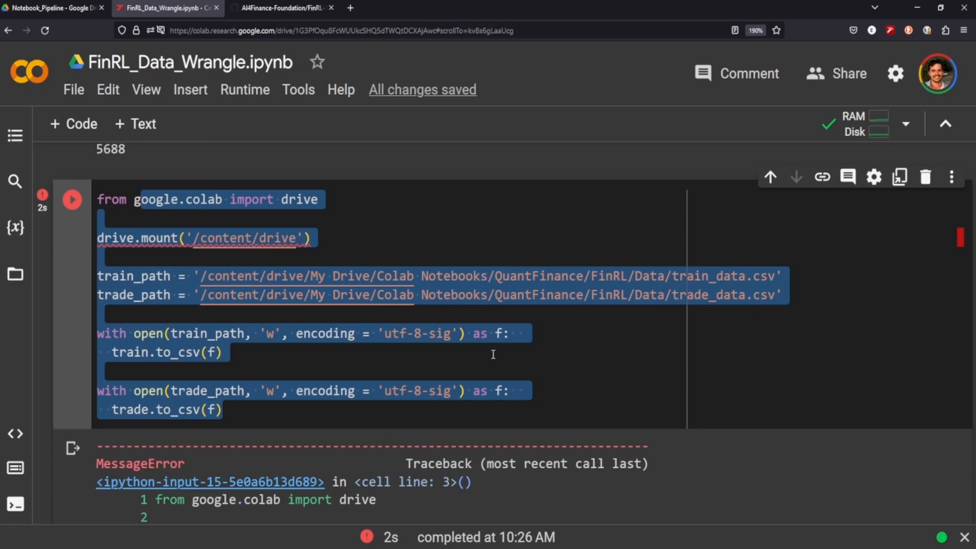
mouse_move(484, 347)
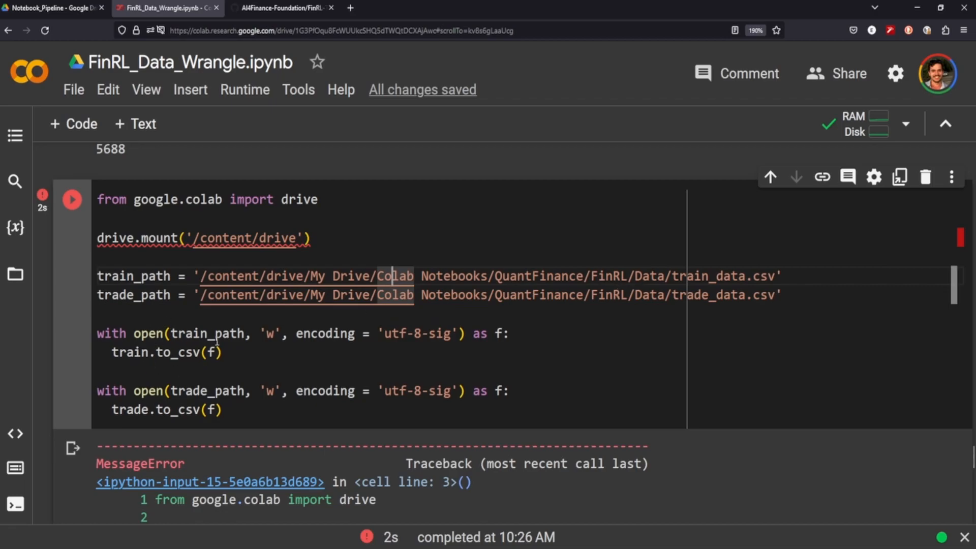
mouse_move(233, 370)
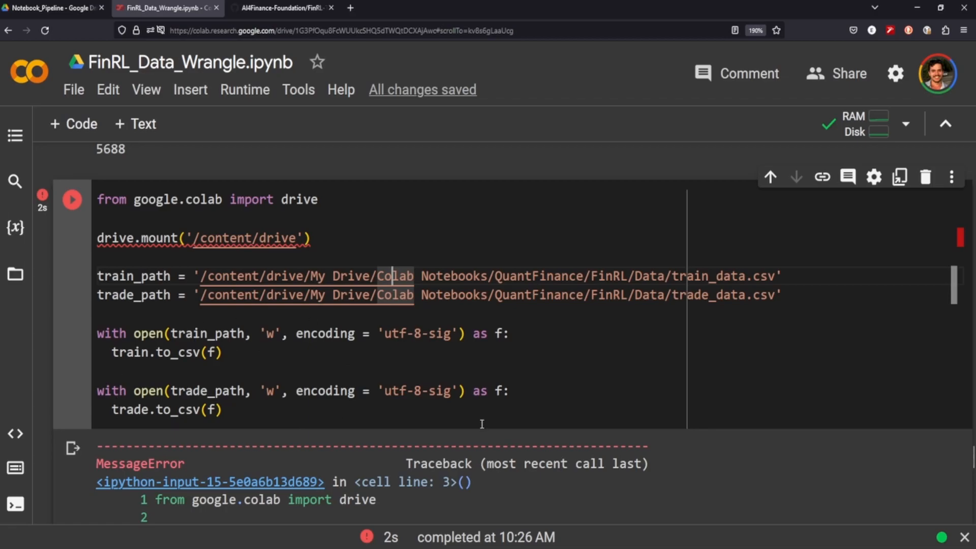
double_click(725, 277)
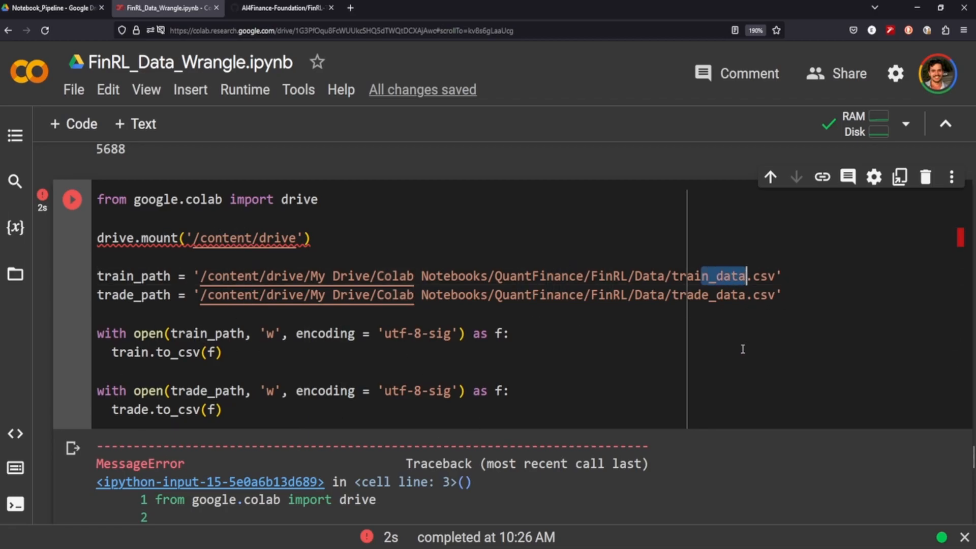